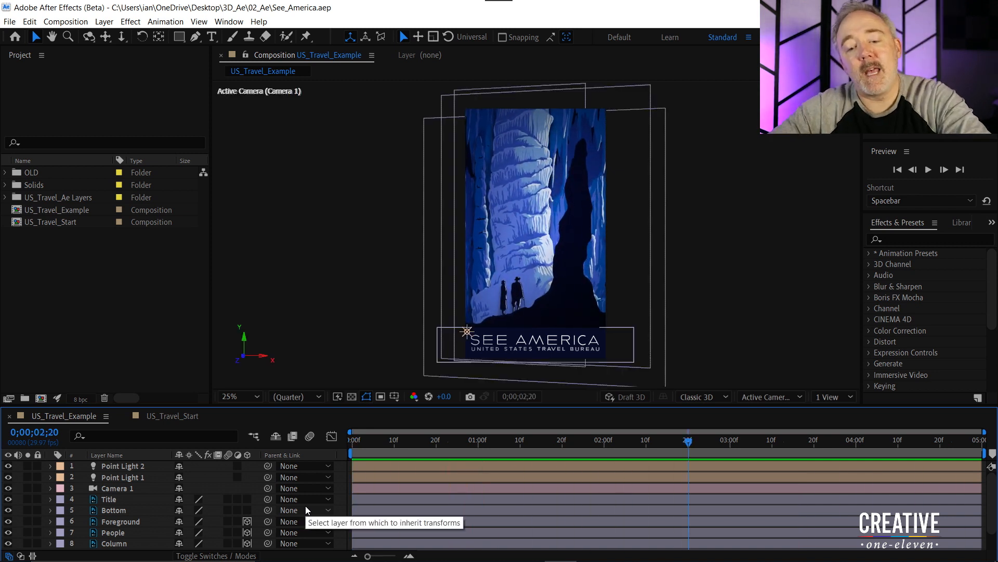
pyautogui.moveTo(144, 316)
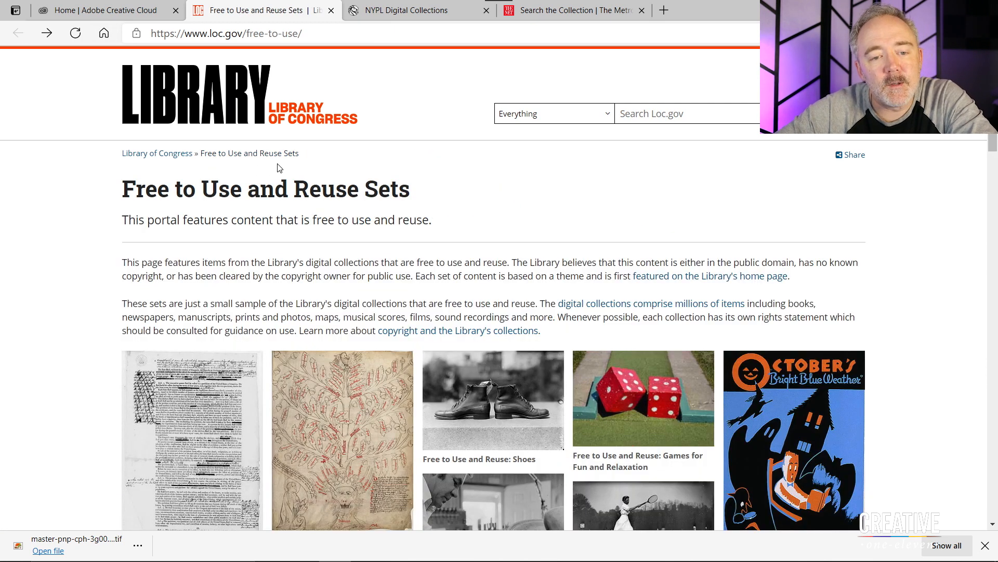
pyautogui.moveTo(293, 166)
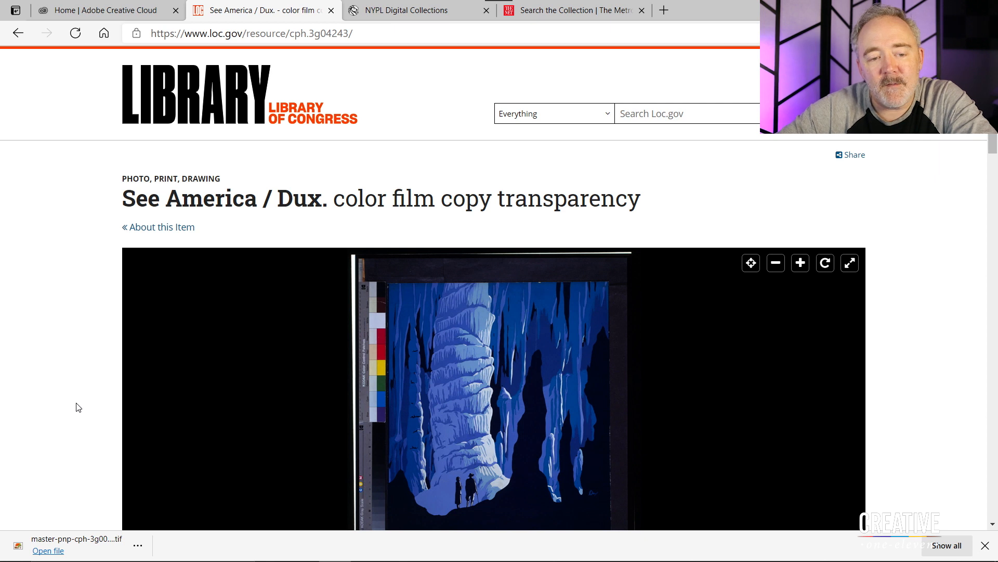
# - Scroll the See America item page and list its download formats, including TIFF (57.9 MB)
pyautogui.scroll(-3)
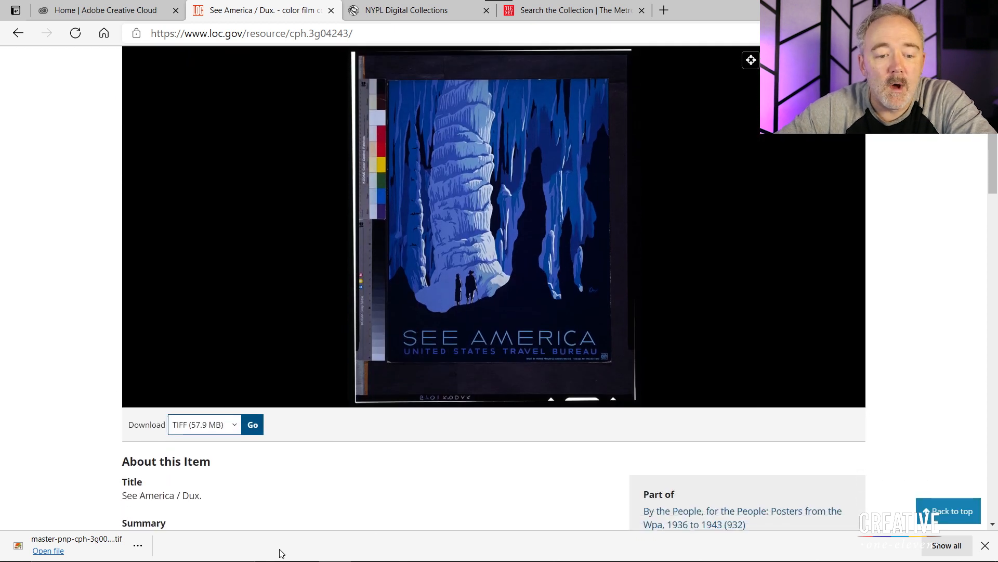
pyautogui.click(203, 425)
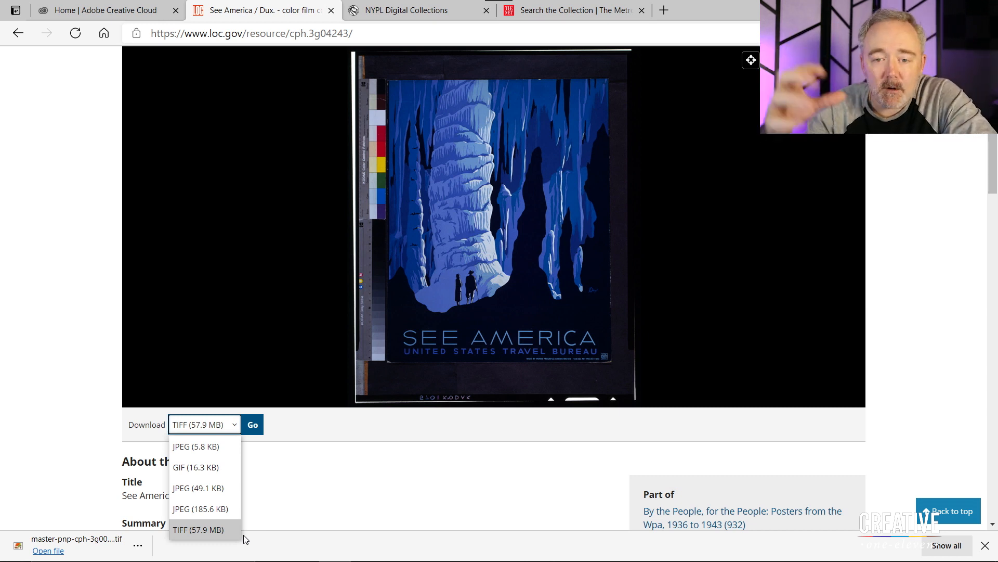
pyautogui.moveTo(464, 479)
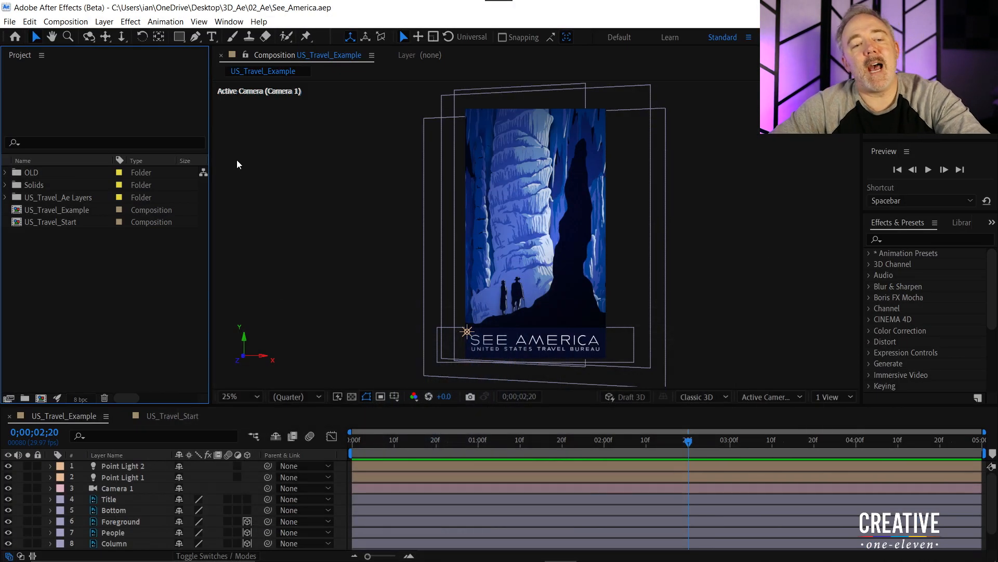
pyautogui.moveTo(95, 310)
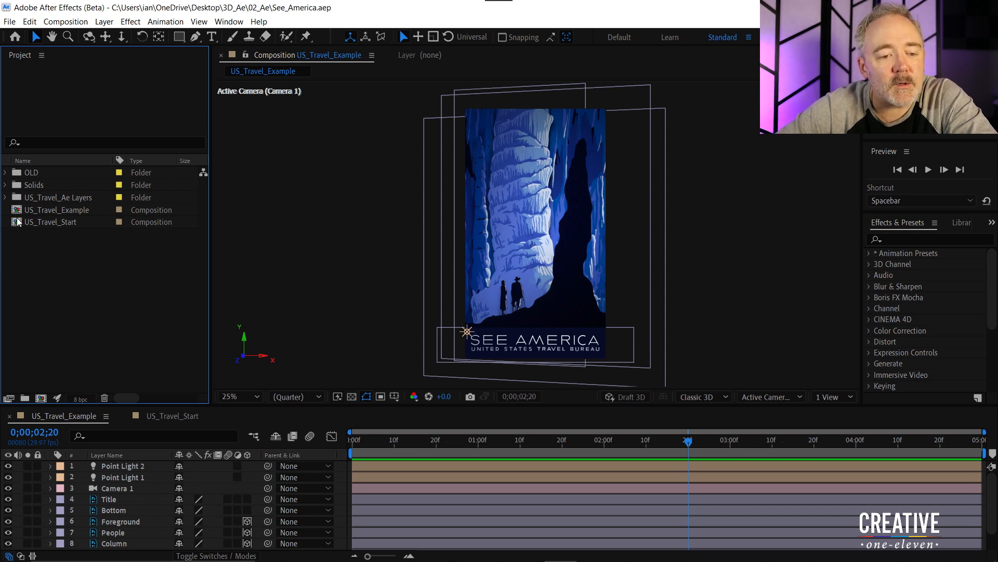
# - Open US_Travel_Start, select the Title layer and solo the background cave layer
pyautogui.doubleClick(51, 221)
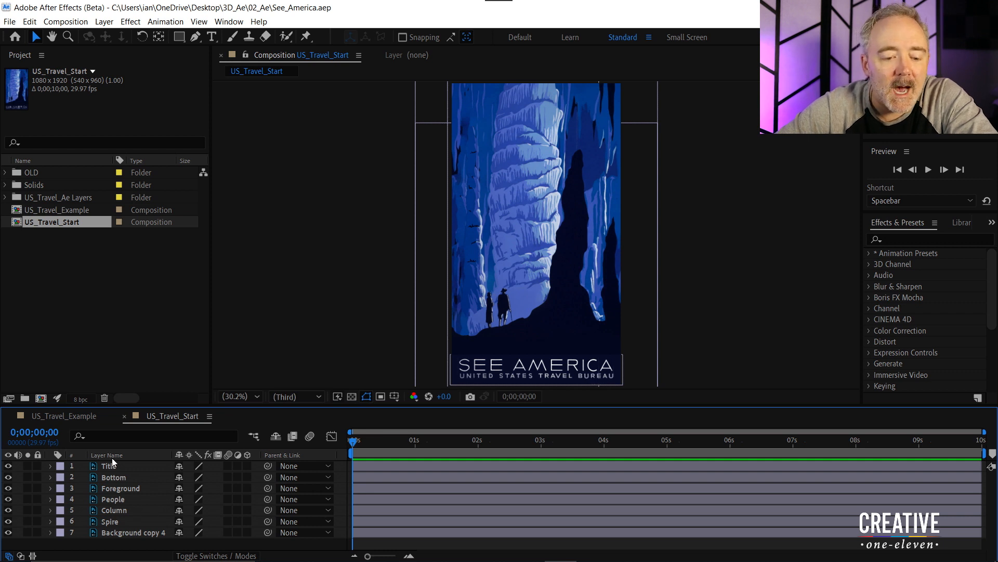
pyautogui.moveTo(122, 534)
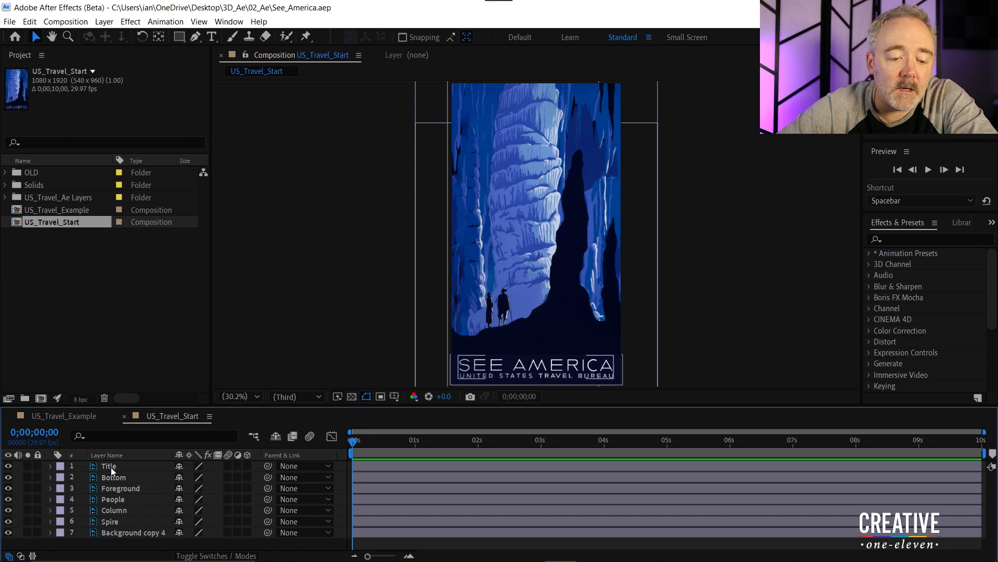
pyautogui.click(109, 465)
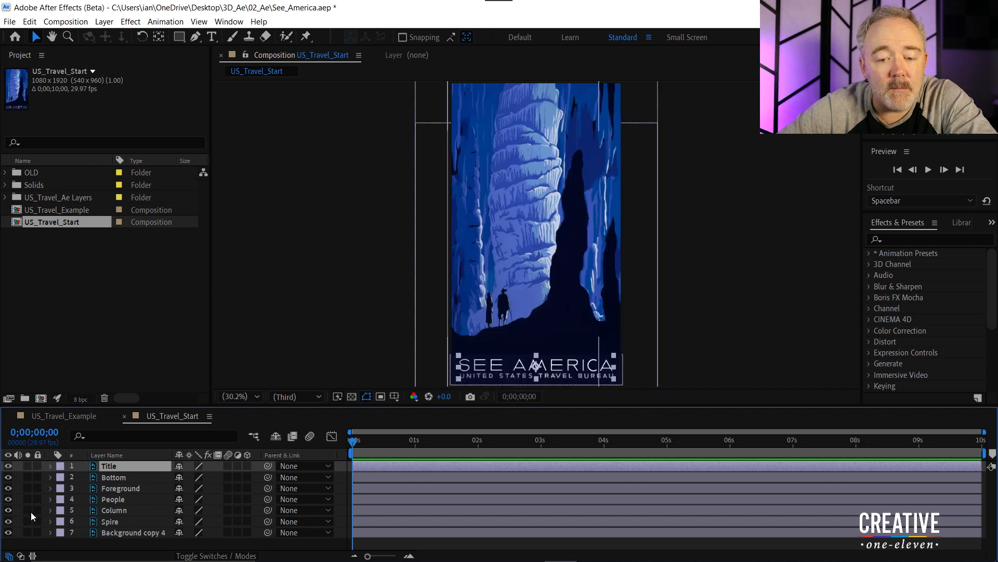
pyautogui.click(19, 521)
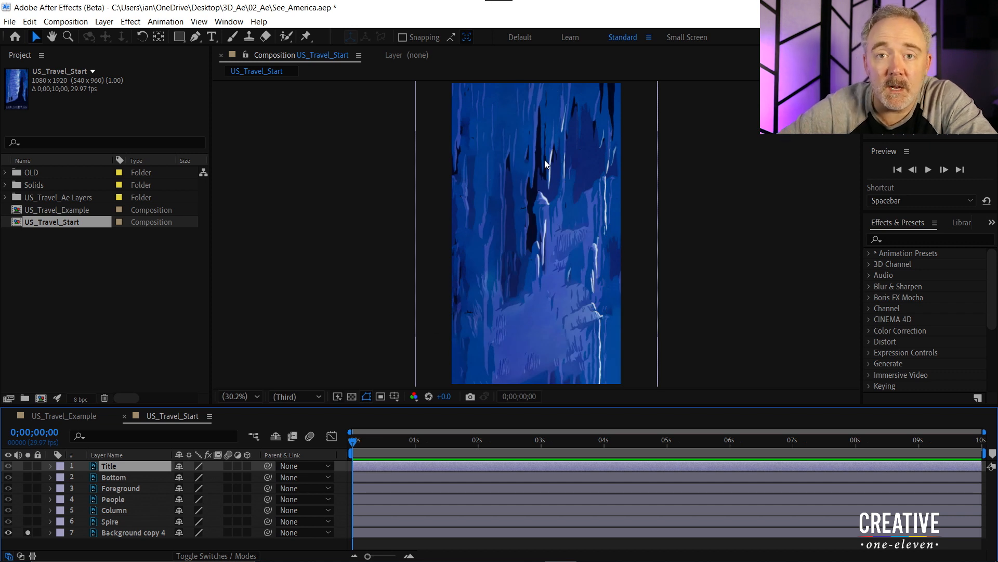
pyautogui.moveTo(456, 241)
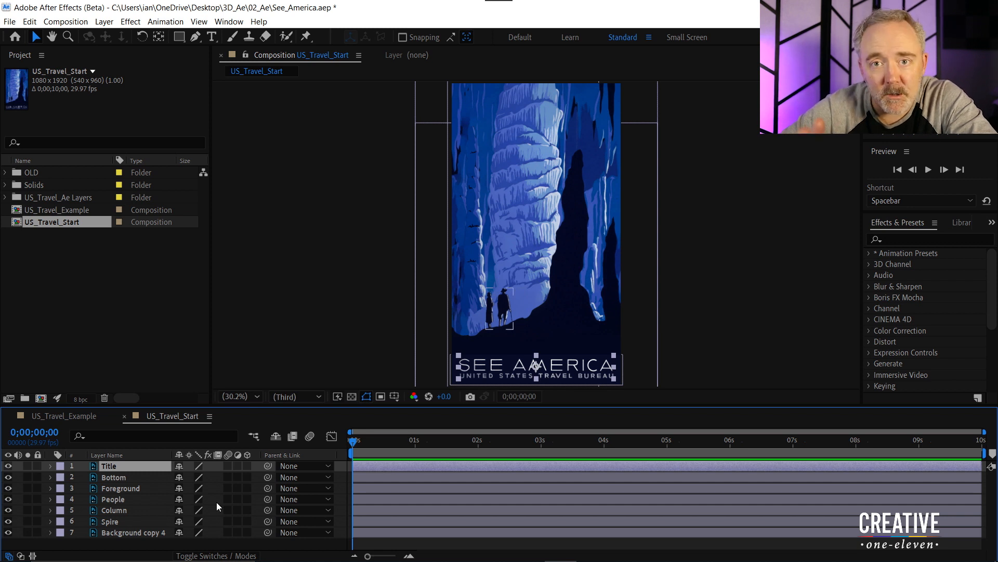
pyautogui.moveTo(272, 445)
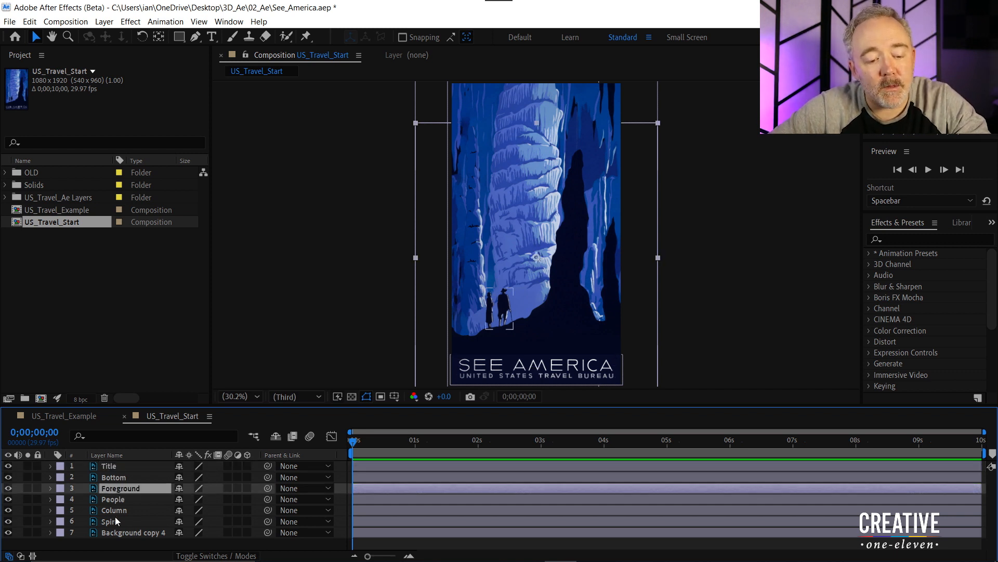
# - Select Foreground through Background copy 4 and switch them to 3D layers
pyautogui.click(113, 499)
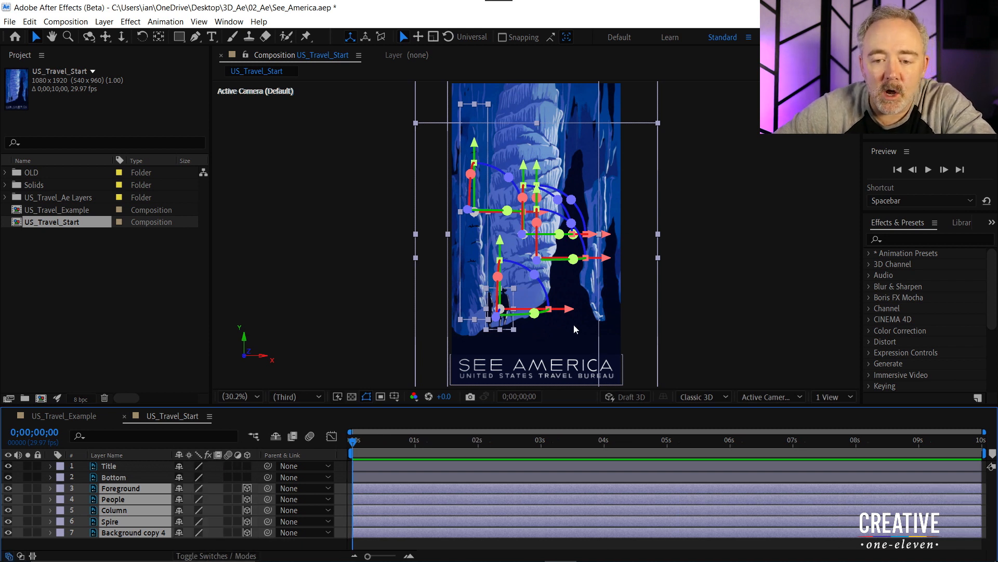
pyautogui.moveTo(567, 318)
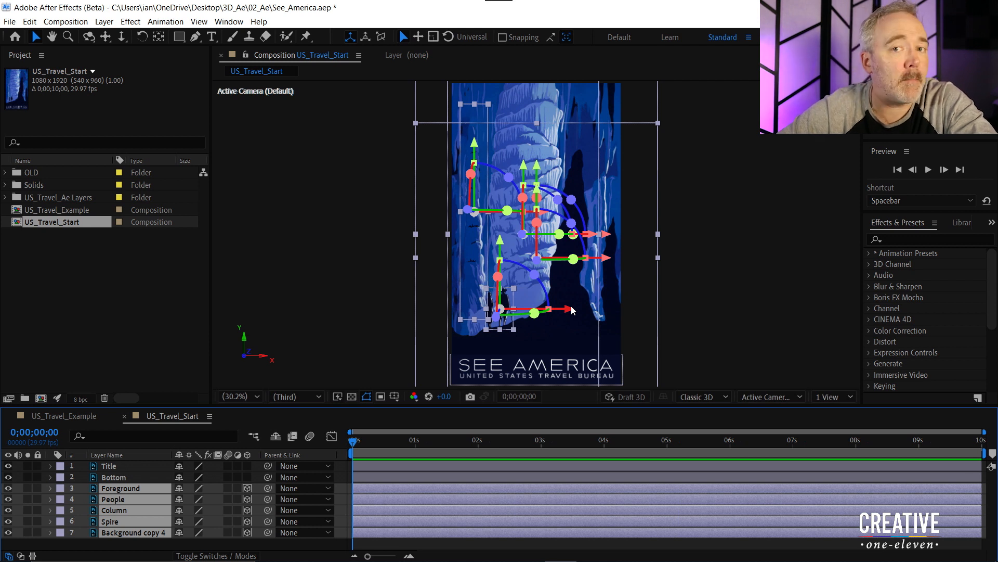
pyautogui.moveTo(301, 286)
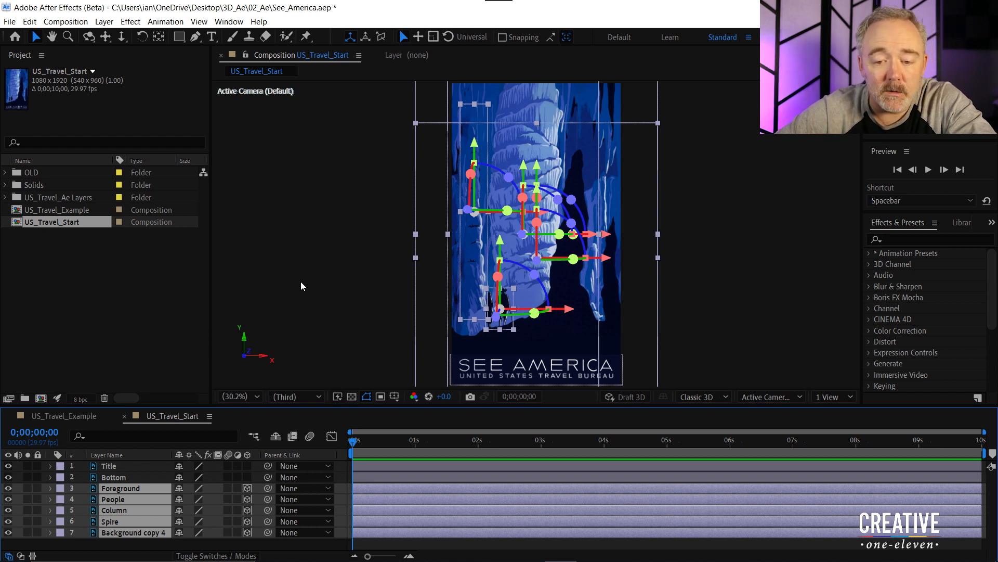
pyautogui.moveTo(335, 295)
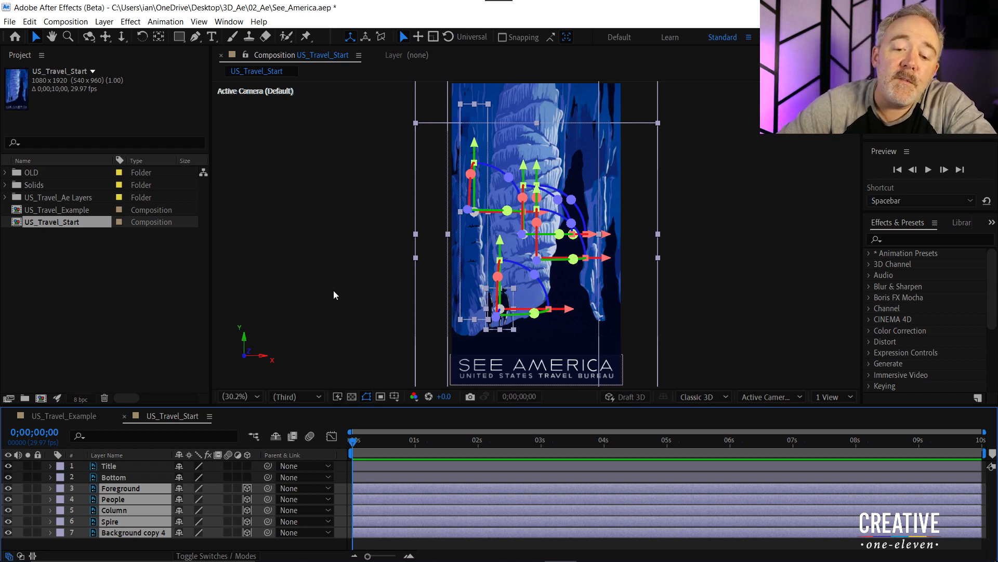
pyautogui.moveTo(412, 385)
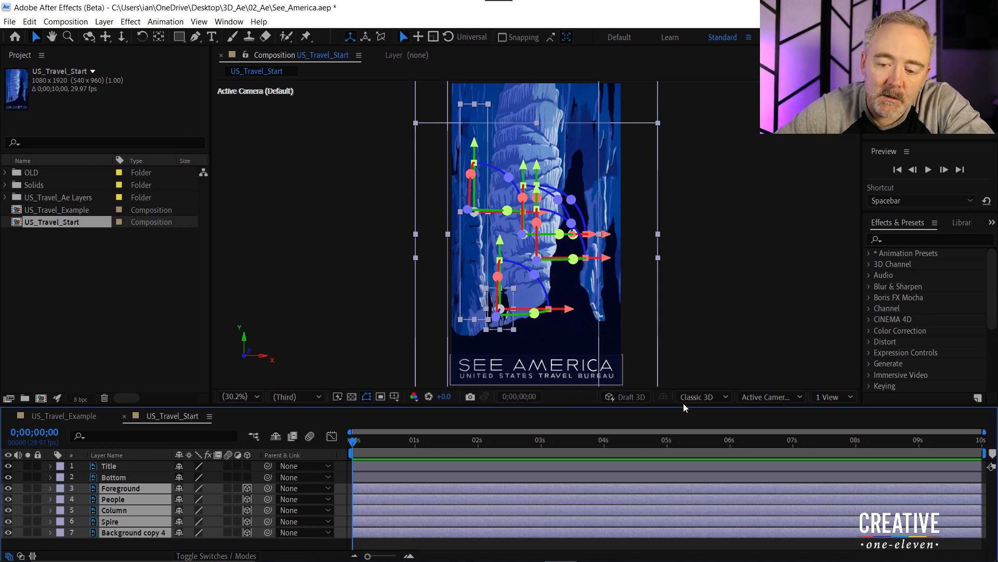
pyautogui.moveTo(820, 395)
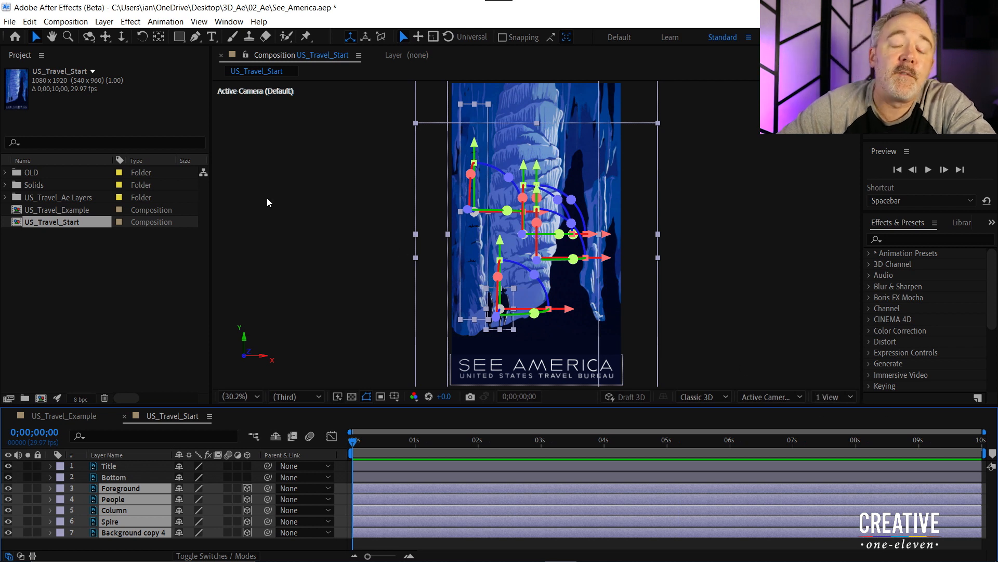
pyautogui.moveTo(110, 120)
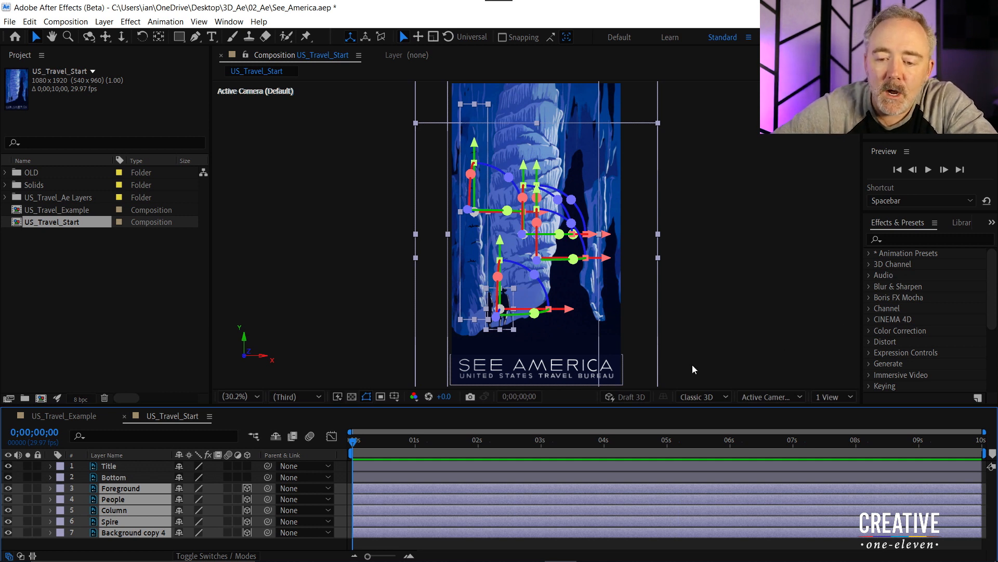
pyautogui.moveTo(624, 396)
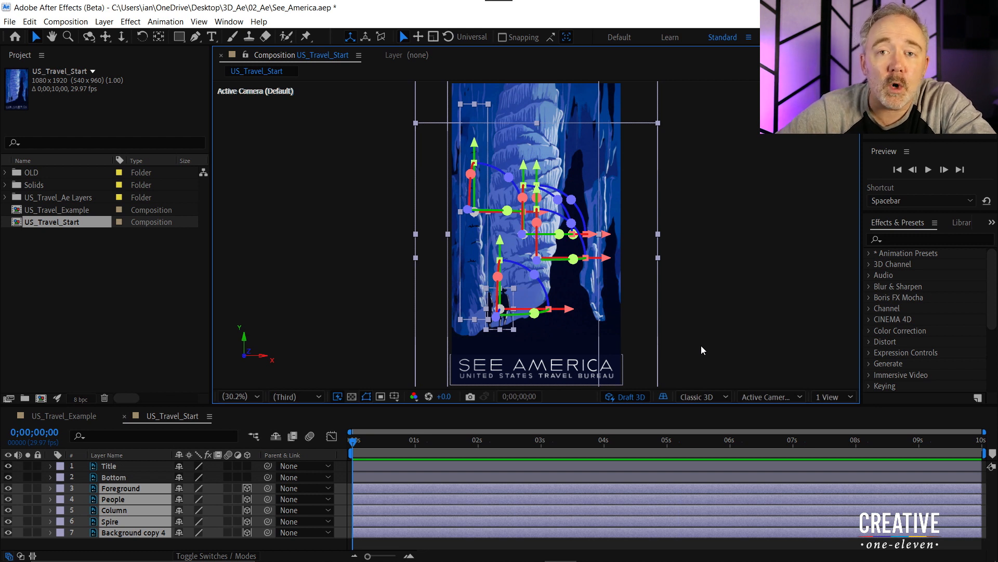
pyautogui.moveTo(701, 366)
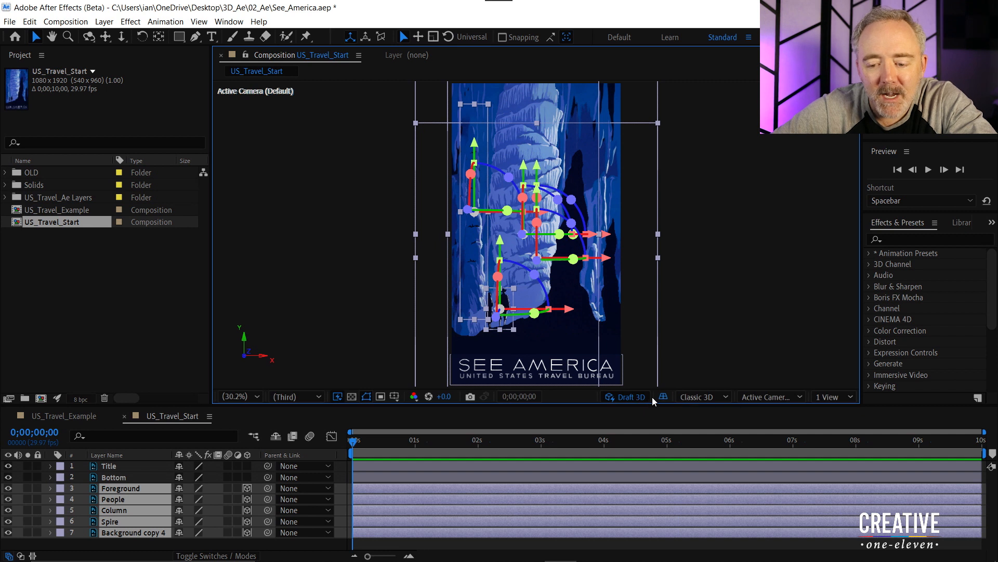
pyautogui.moveTo(664, 396)
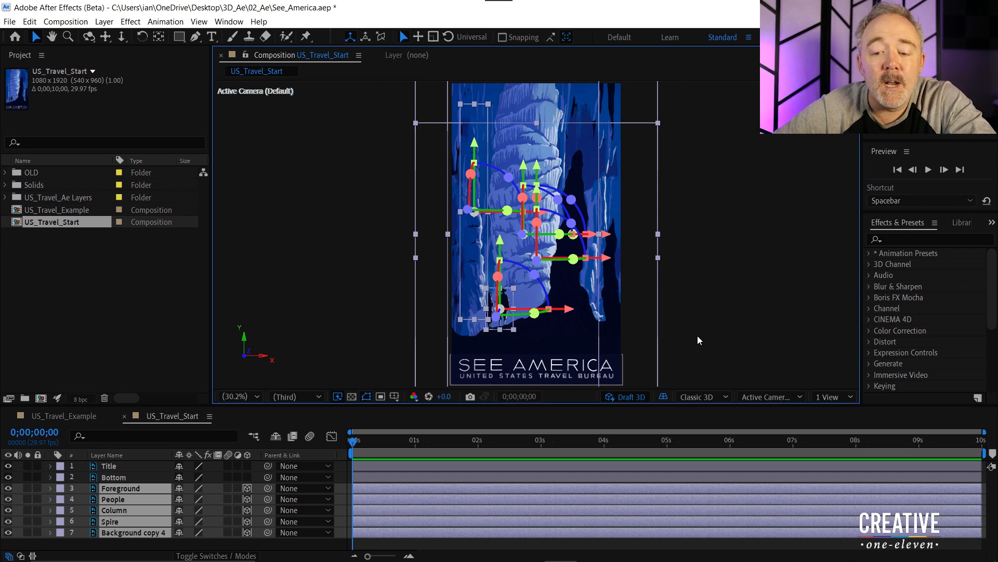
pyautogui.moveTo(689, 374)
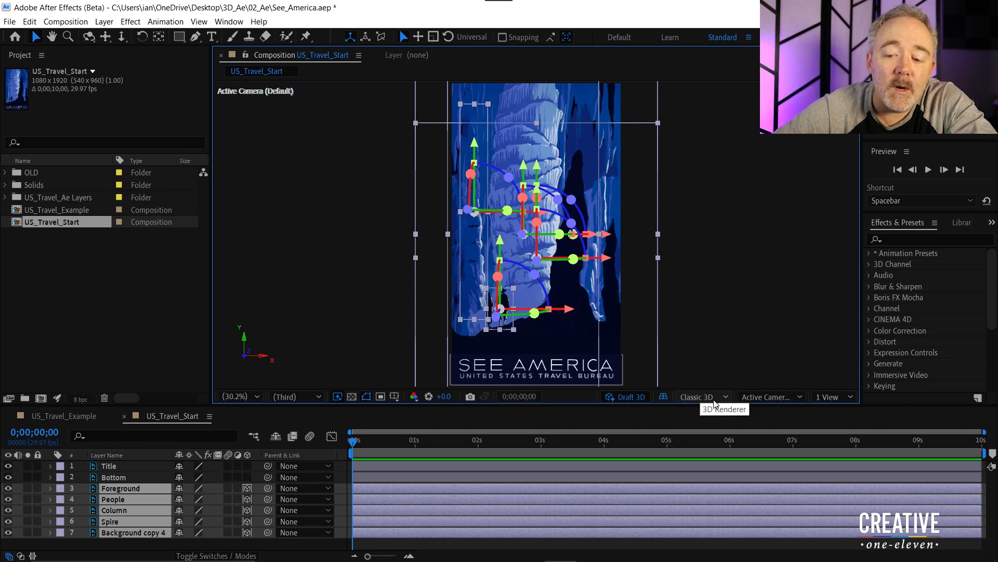
pyautogui.click(698, 397)
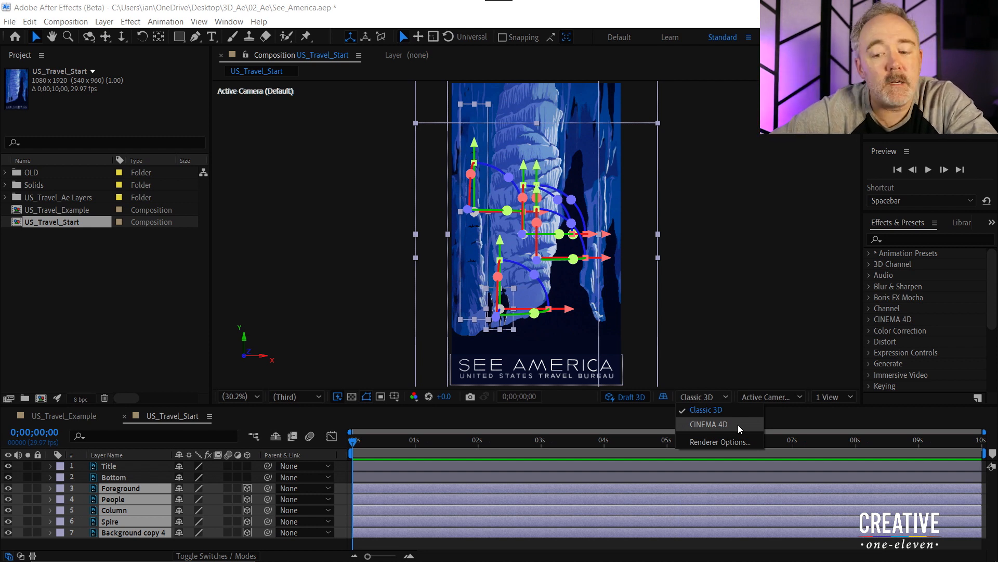
pyautogui.moveTo(736, 410)
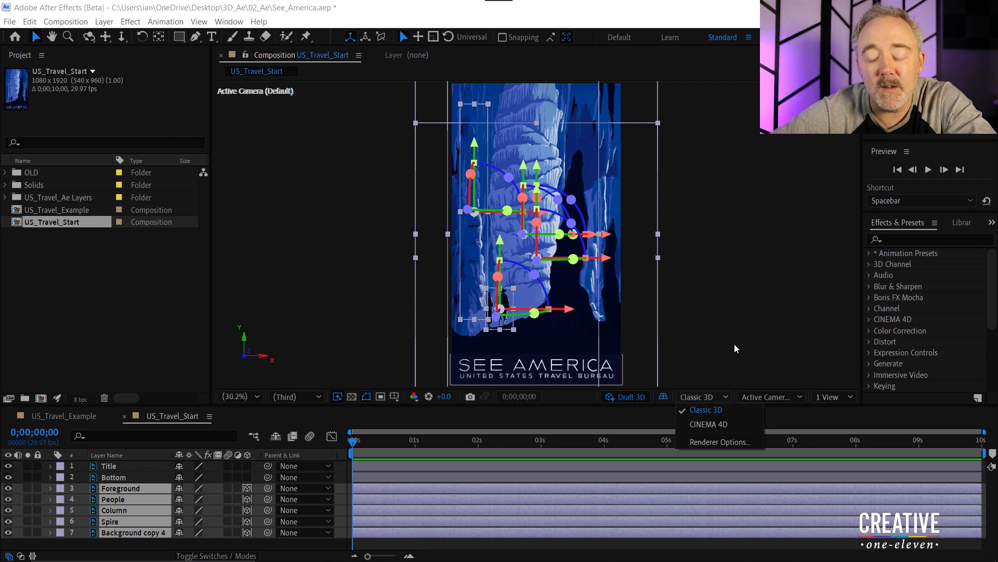
pyautogui.click(767, 396)
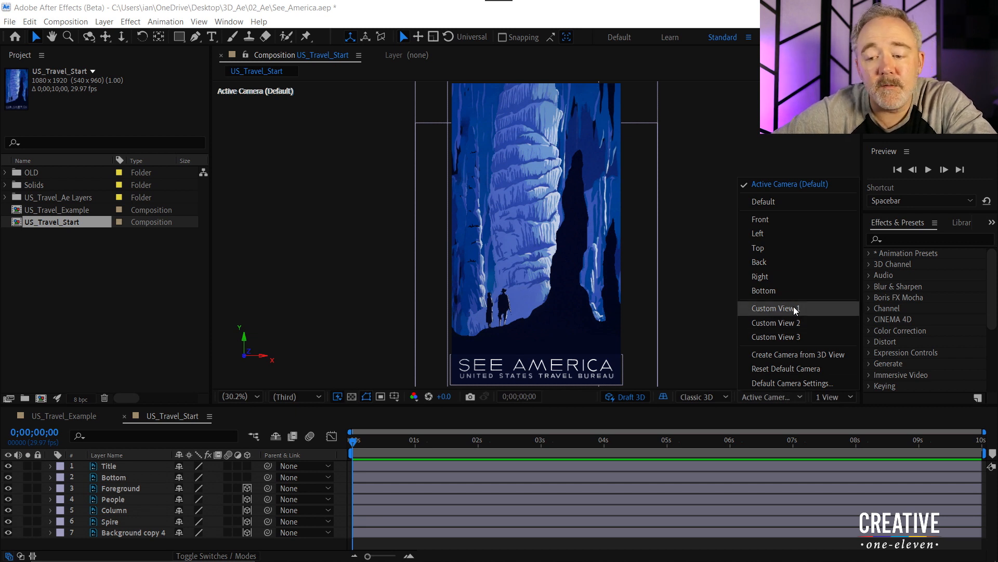
# - Switch the Composition viewer to Custom View 1
pyautogui.click(775, 309)
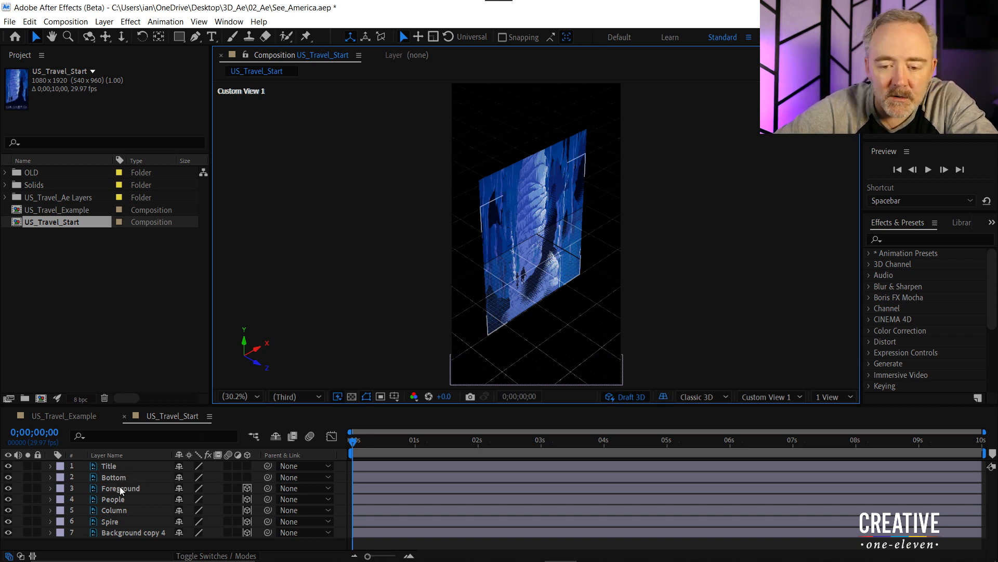
# - Push the Foreground layer back in depth to Position 540, 1110.5, -250
pyautogui.click(120, 488)
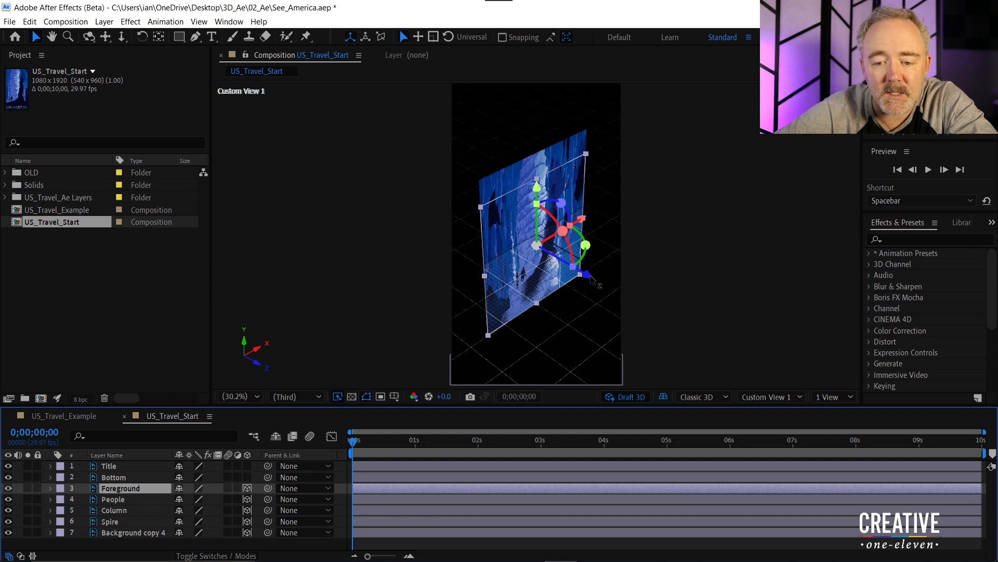
pyautogui.moveTo(576, 255); pyautogui.dragTo(602, 282)
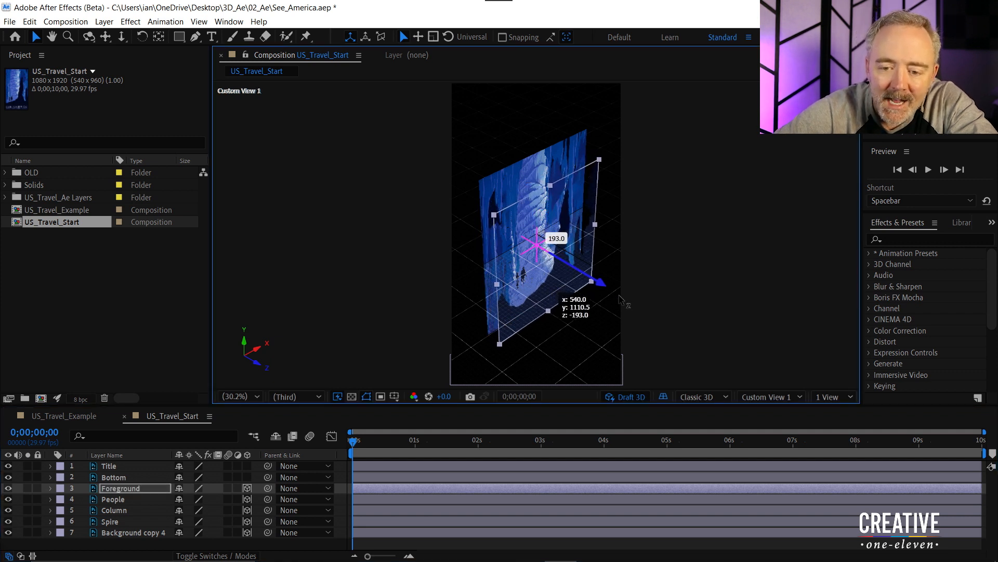
pyautogui.moveTo(601, 280); pyautogui.dragTo(614, 296)
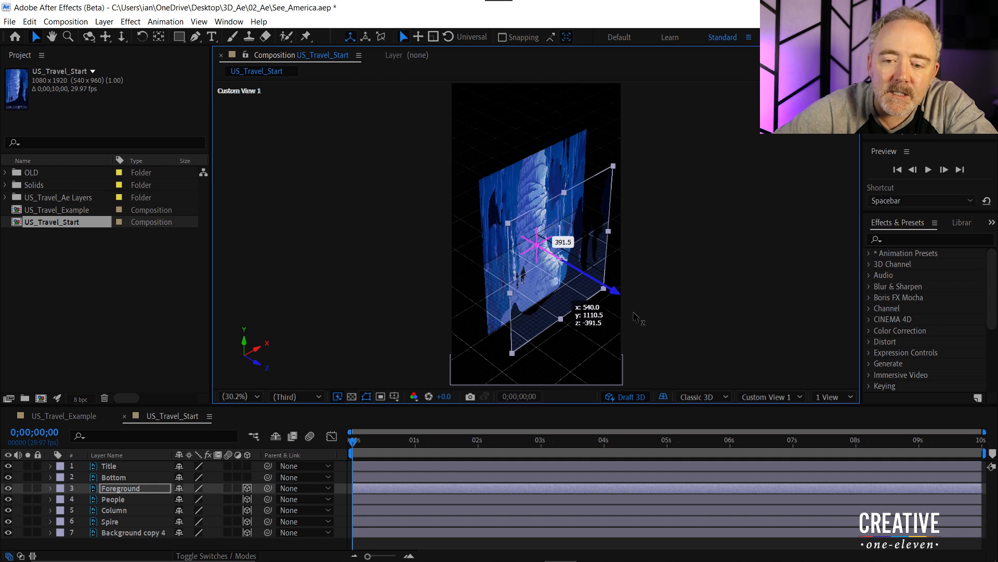
pyautogui.moveTo(608, 281); pyautogui.dragTo(618, 303)
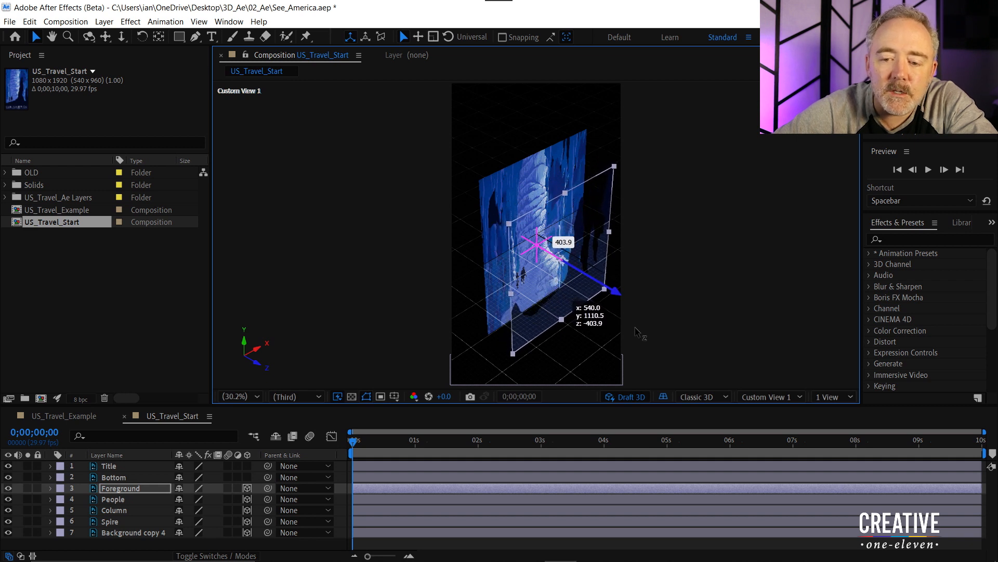
pyautogui.moveTo(615, 274); pyautogui.dragTo(616, 293)
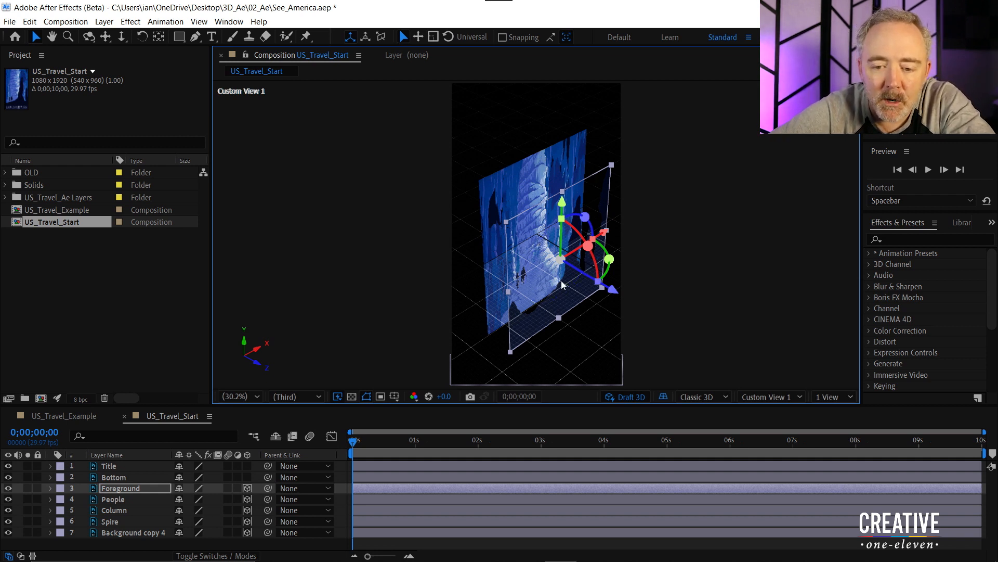
pyautogui.moveTo(616, 318)
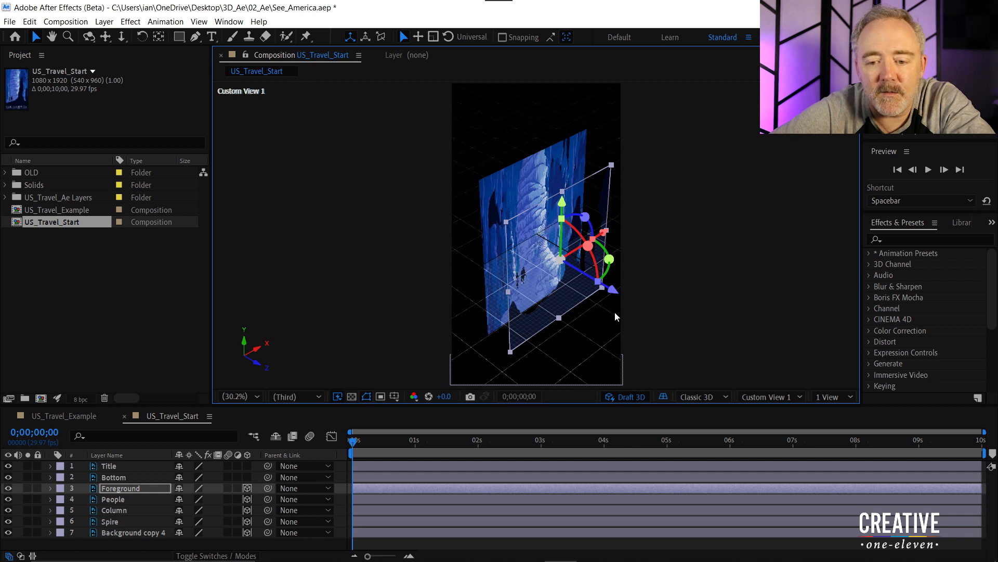
pyautogui.moveTo(627, 294)
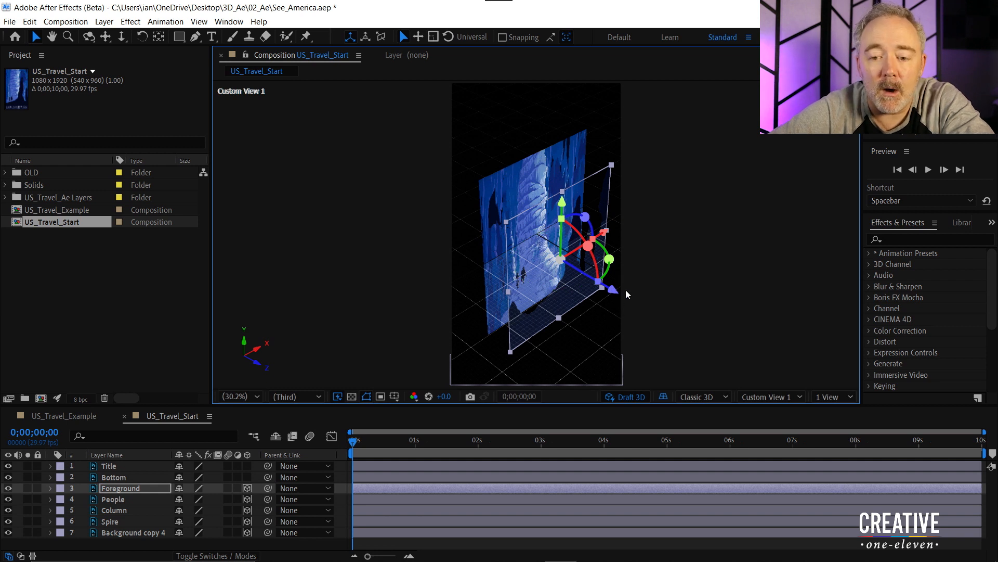
pyautogui.moveTo(562, 292)
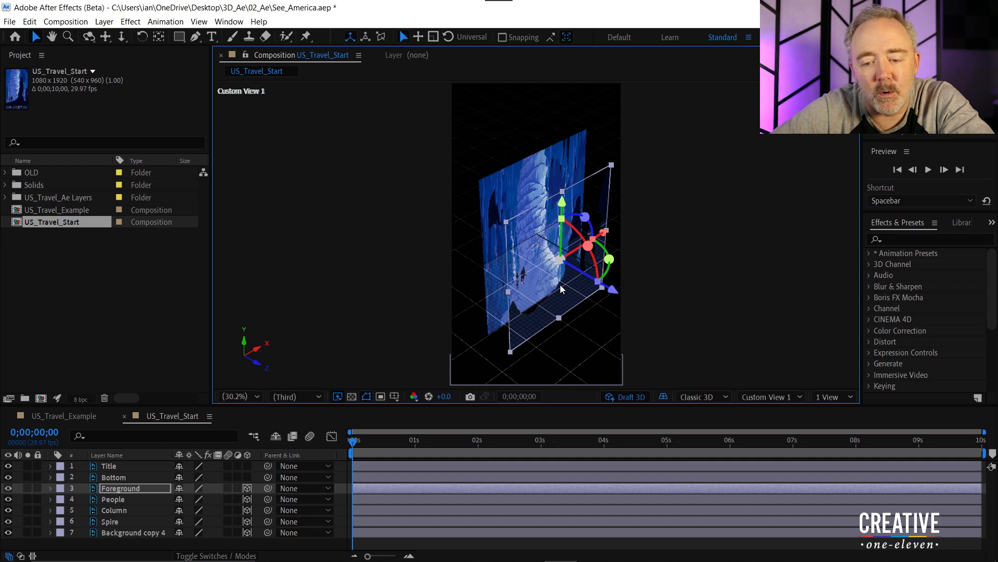
pyautogui.moveTo(642, 358)
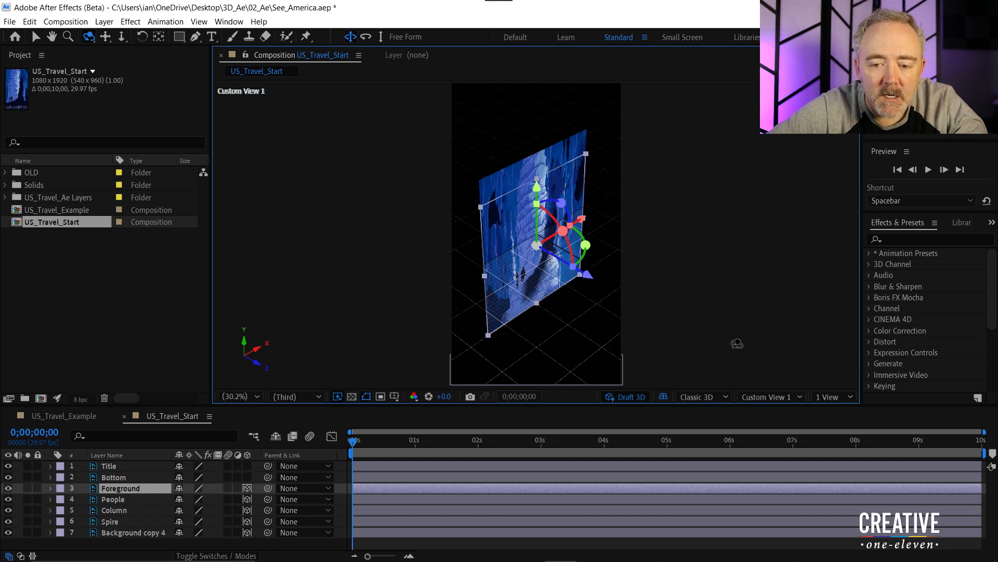
pyautogui.moveTo(586, 275)
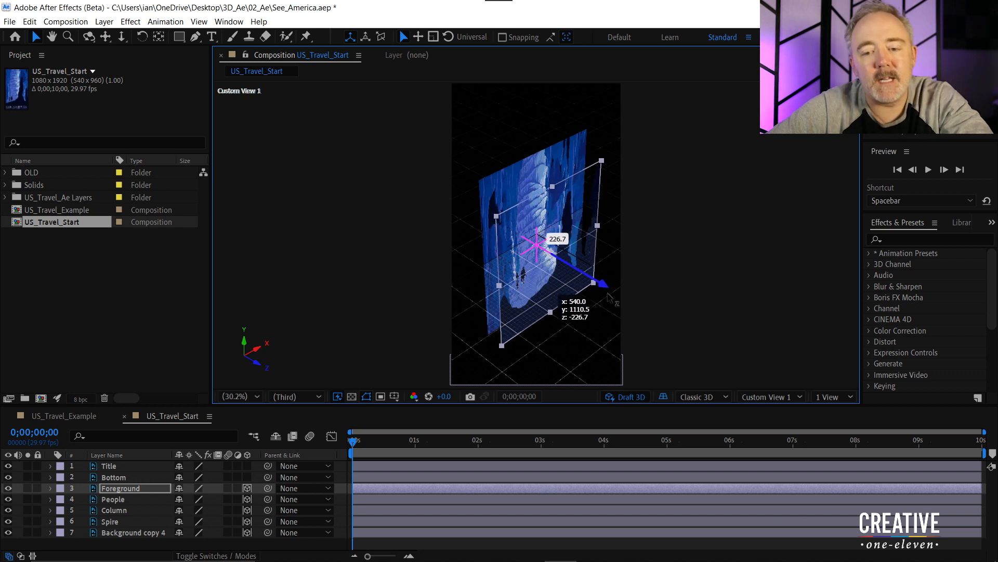
pyautogui.moveTo(595, 284); pyautogui.dragTo(595, 277)
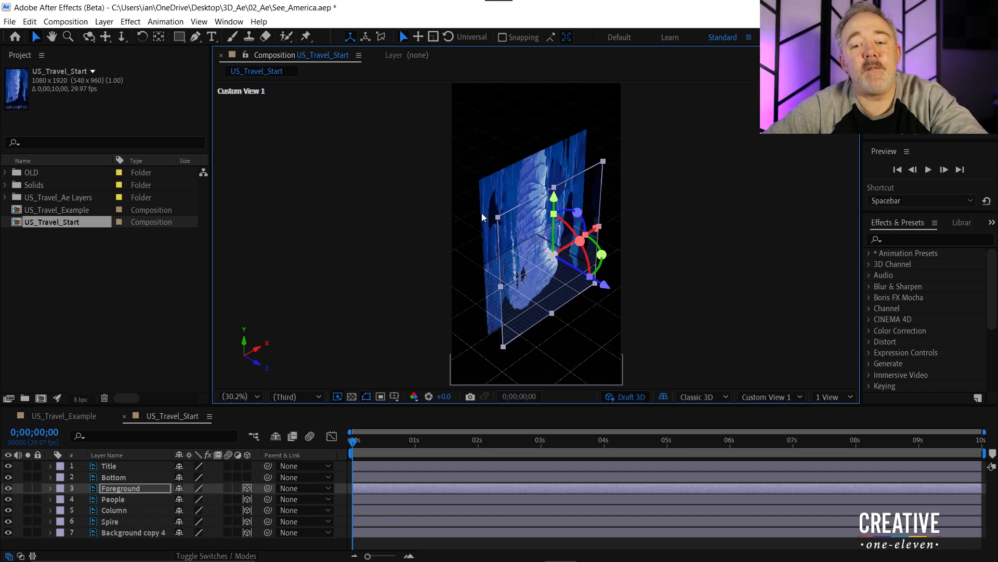
pyautogui.moveTo(528, 306)
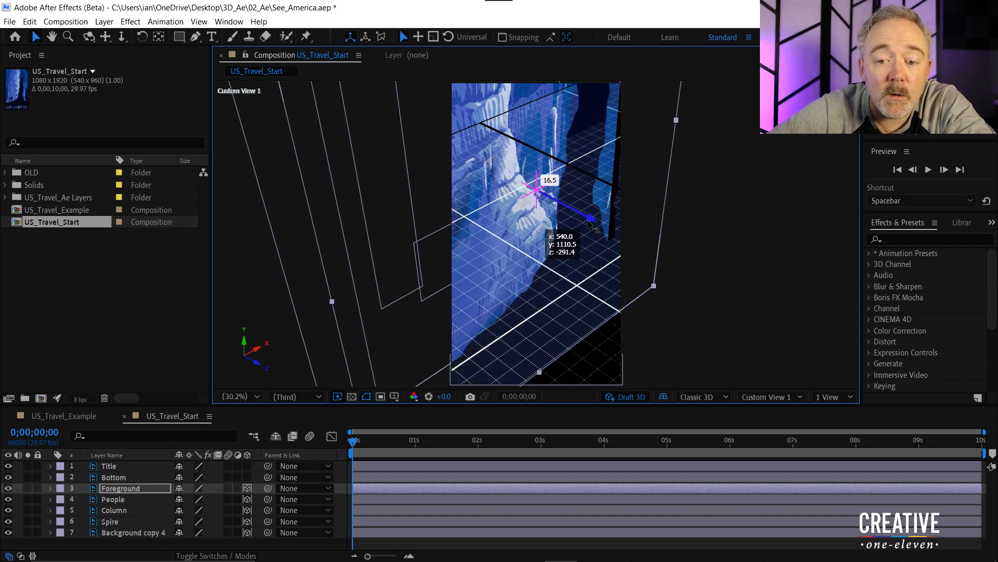
pyautogui.moveTo(586, 223); pyautogui.dragTo(560, 204)
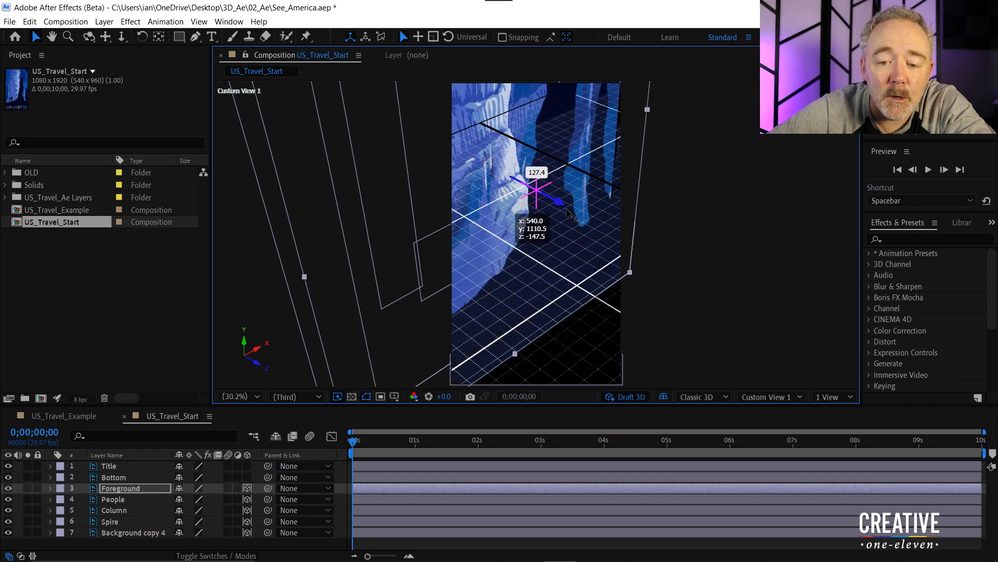
pyautogui.moveTo(561, 204); pyautogui.dragTo(583, 213)
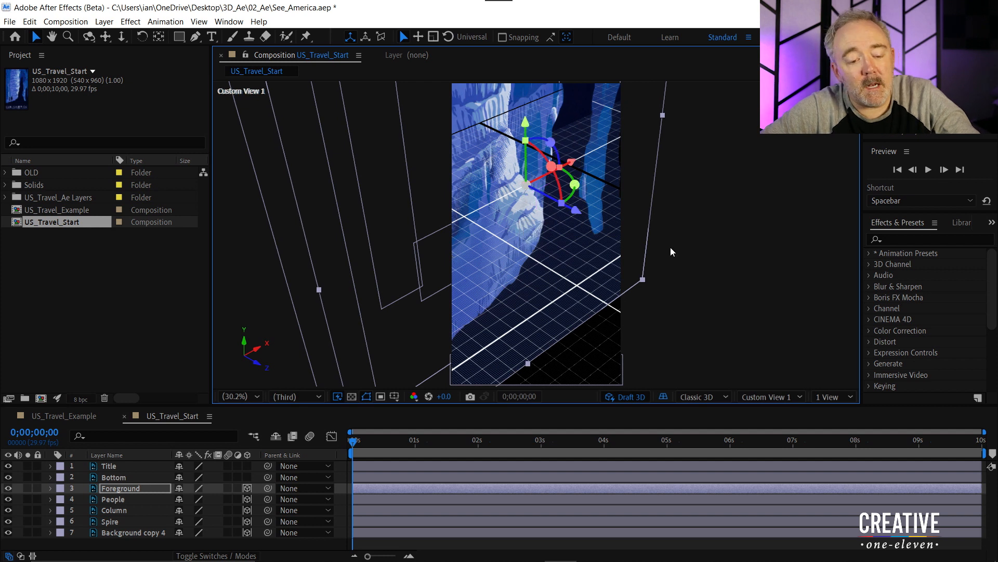
pyautogui.doubleClick(120, 488)
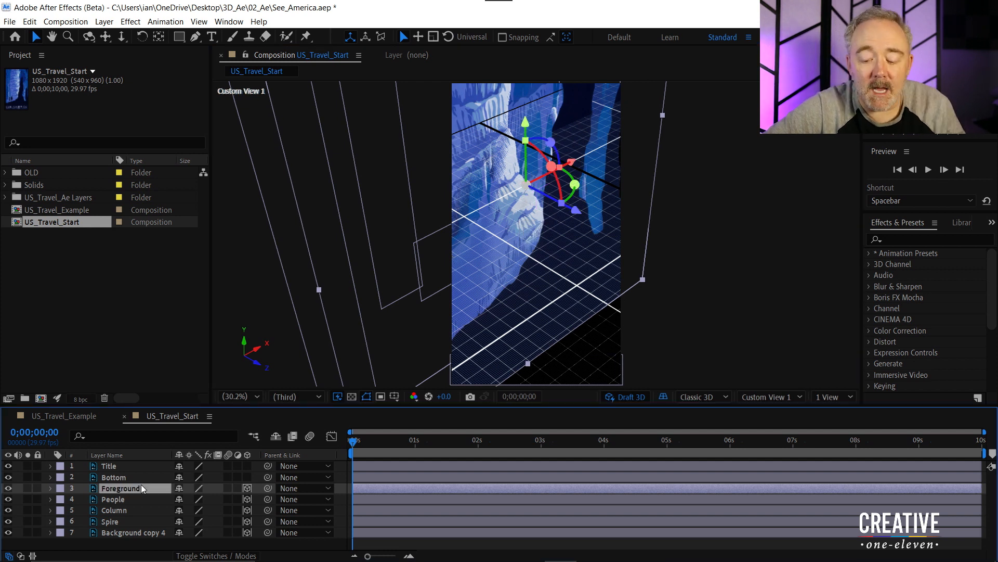
pyautogui.click(50, 488)
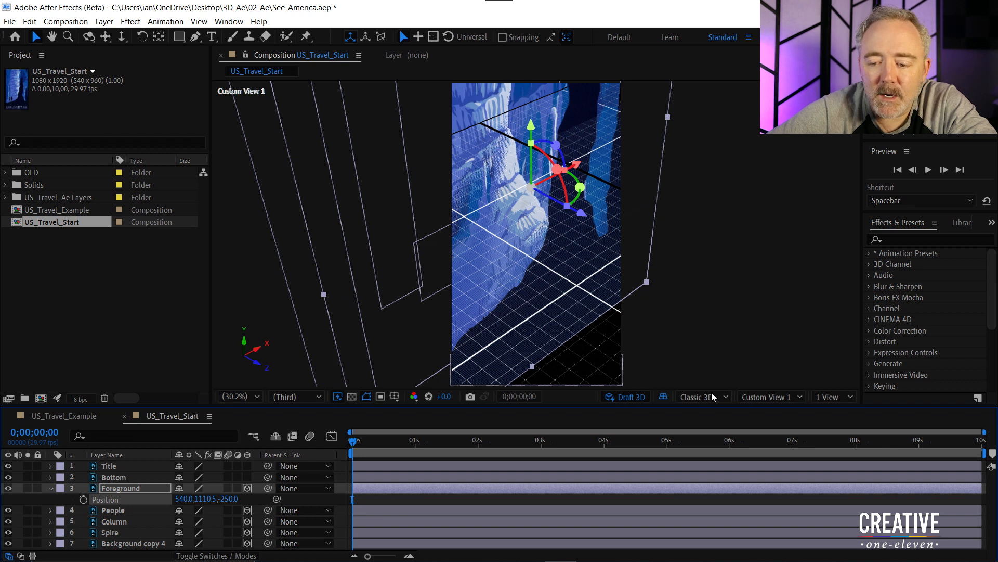
# - Use a 2 Views layout with Top on the left and Active Camera on the right
pyautogui.click(768, 397)
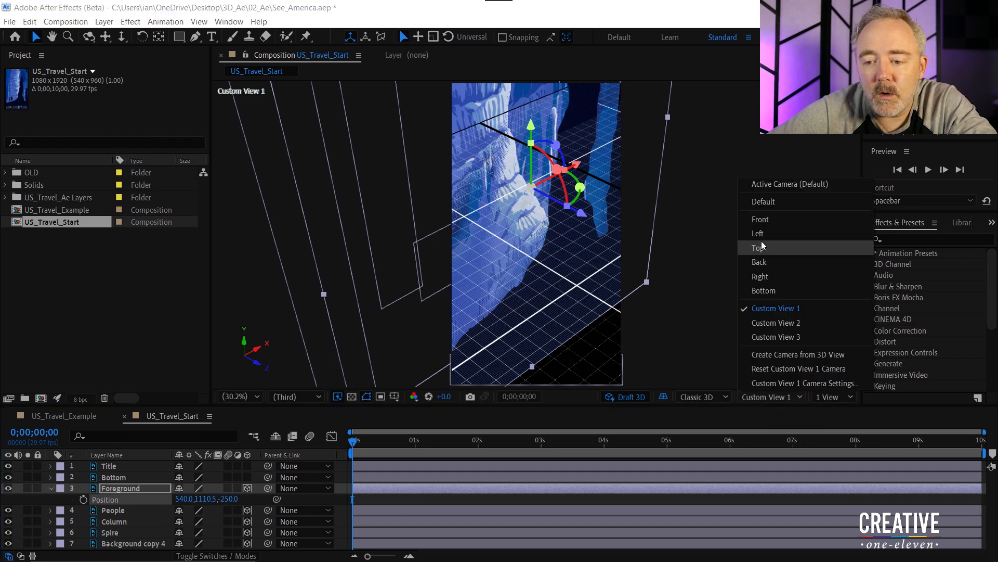
pyautogui.click(757, 247)
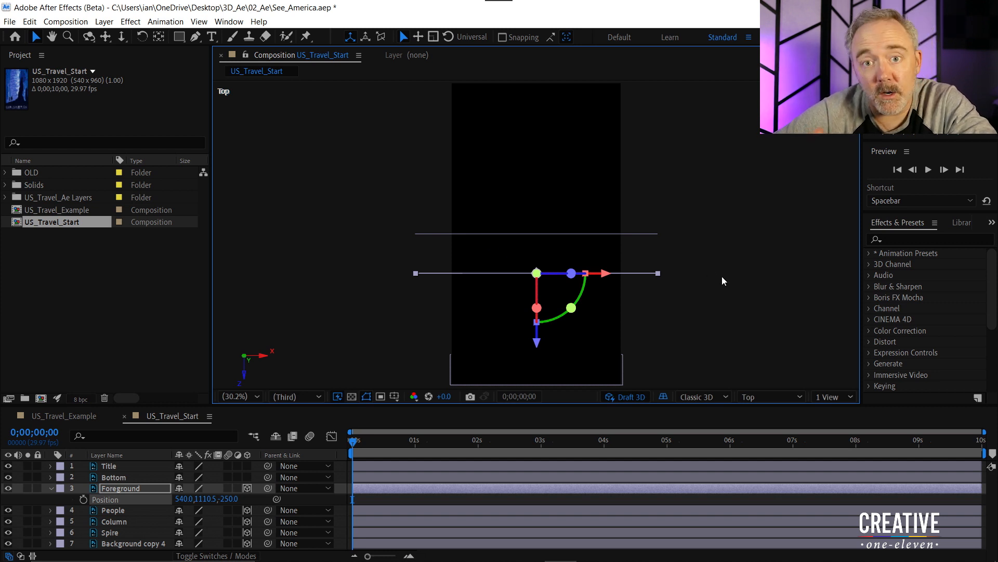
pyautogui.moveTo(718, 281)
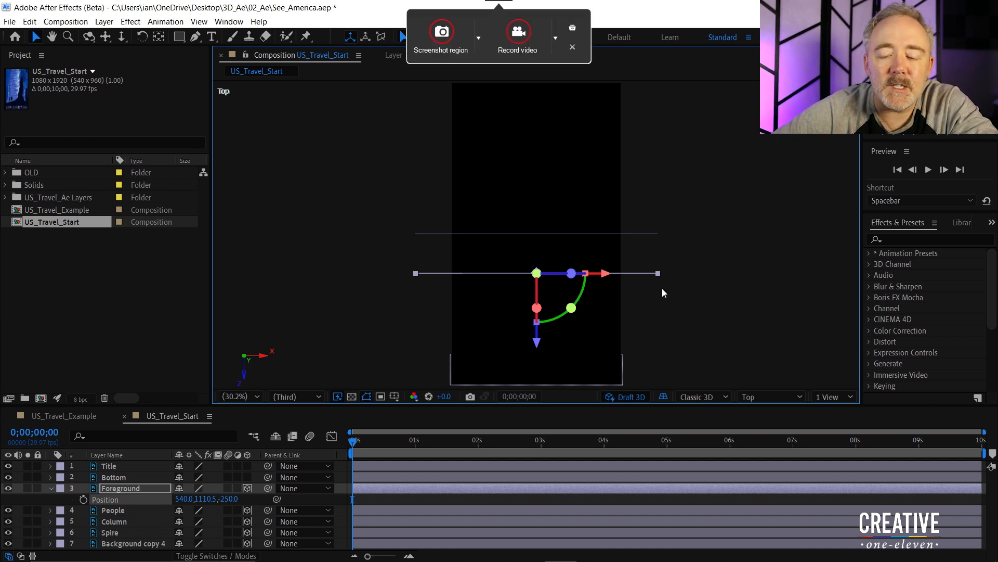
pyautogui.click(830, 396)
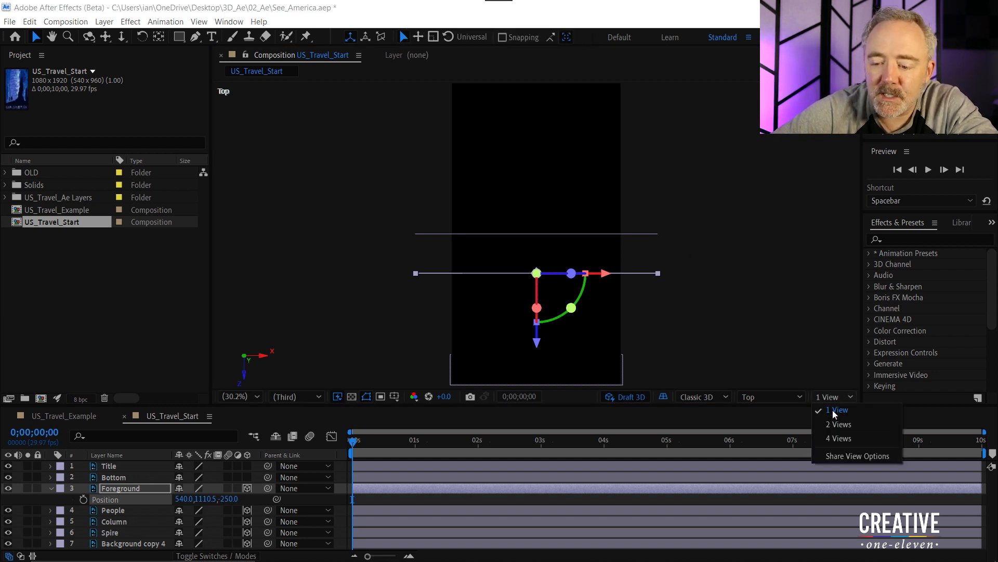
pyautogui.click(840, 425)
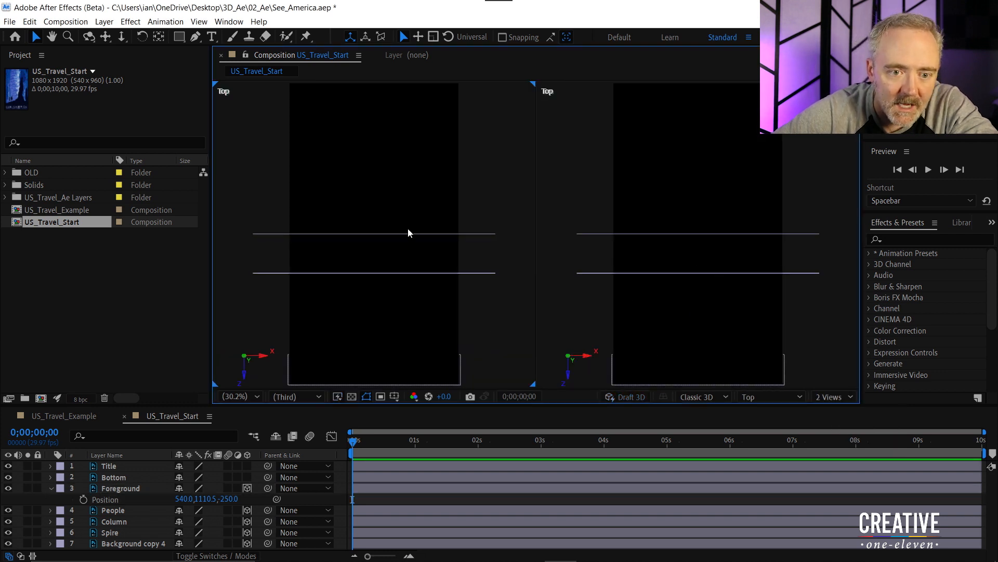
pyautogui.moveTo(828, 320)
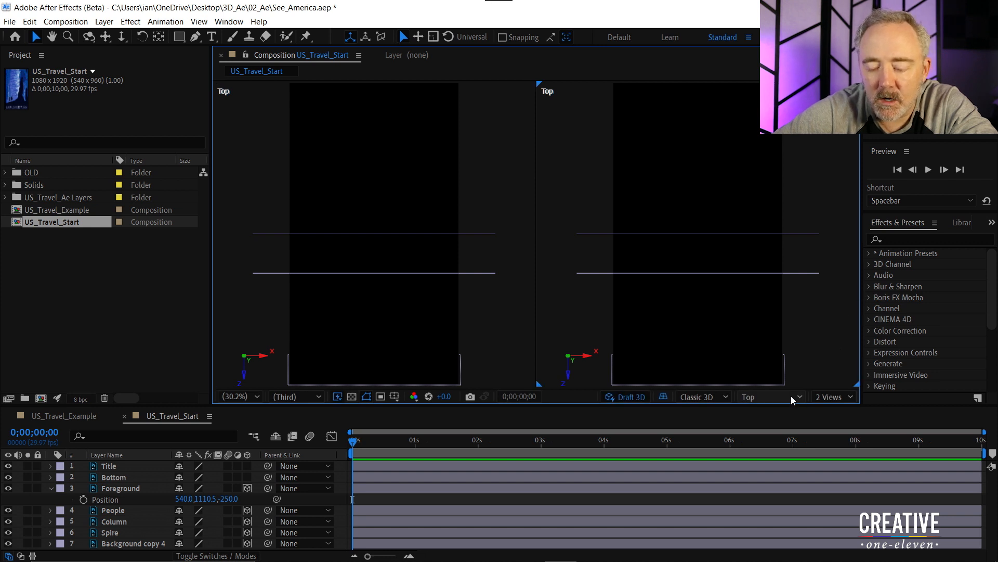
pyautogui.click(769, 396)
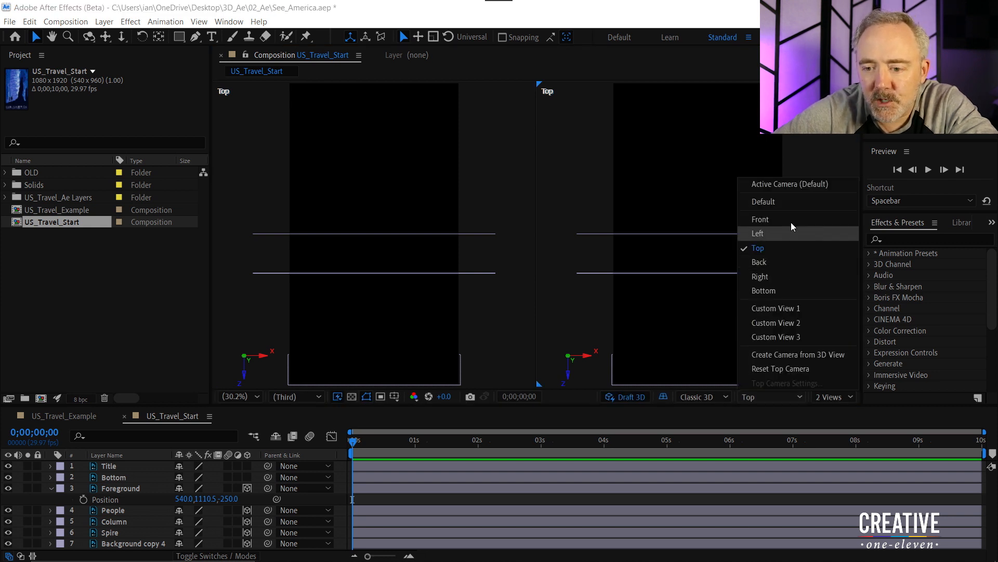
pyautogui.click(792, 185)
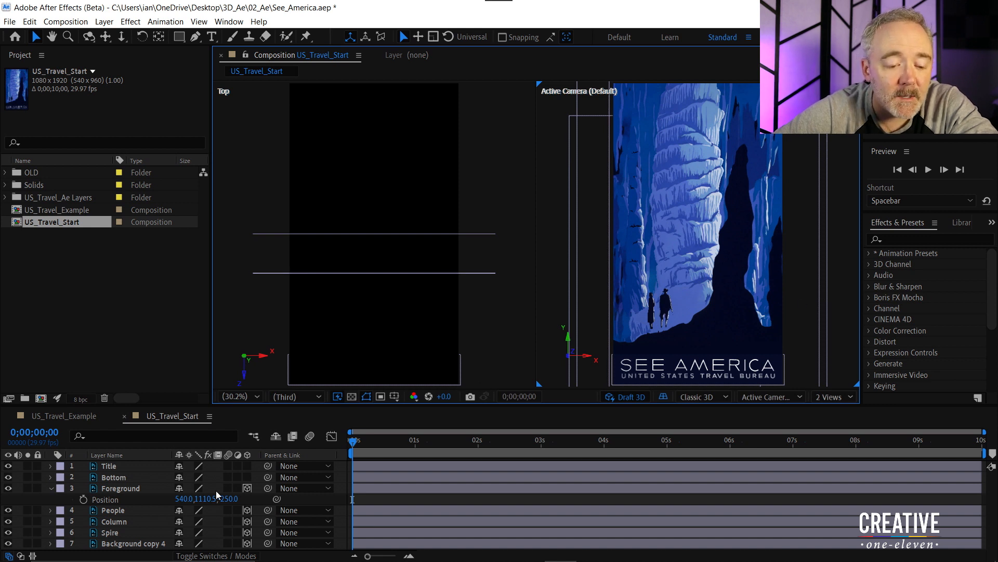
# - Drag the People, Column, Spire and background layers to staggered depths in Top view
pyautogui.click(113, 509)
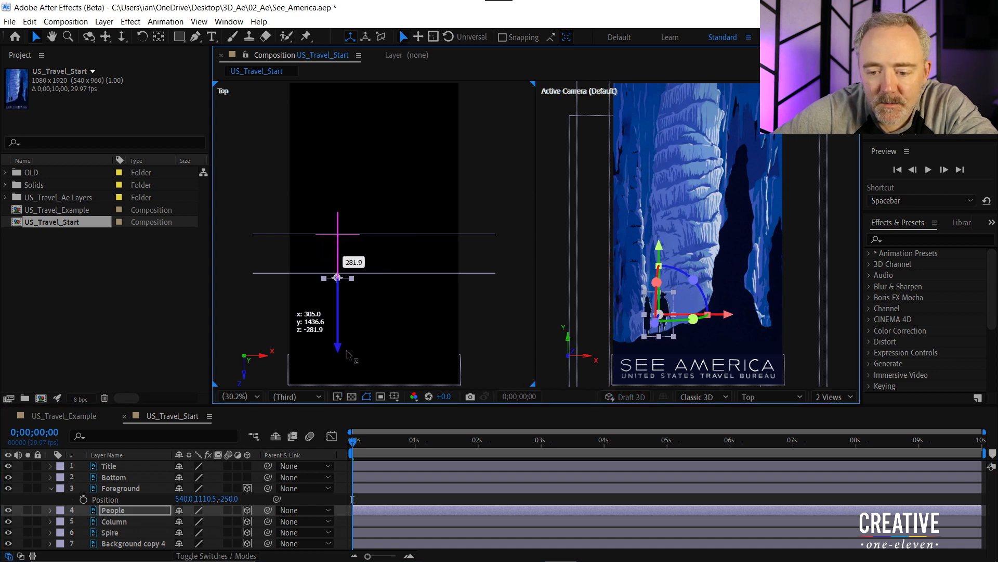
pyautogui.moveTo(337, 350); pyautogui.dragTo(337, 340)
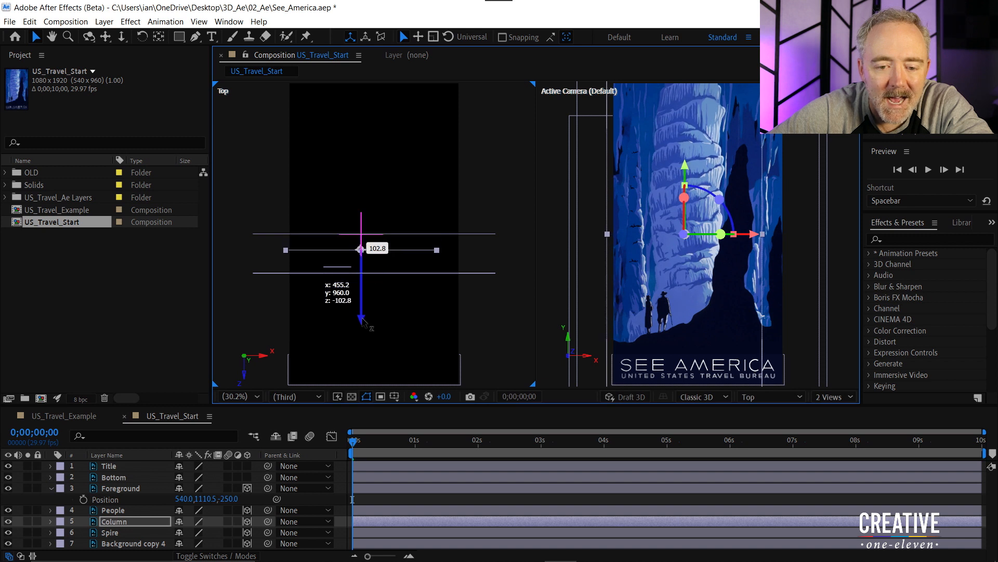
pyautogui.moveTo(362, 249); pyautogui.dragTo(362, 261)
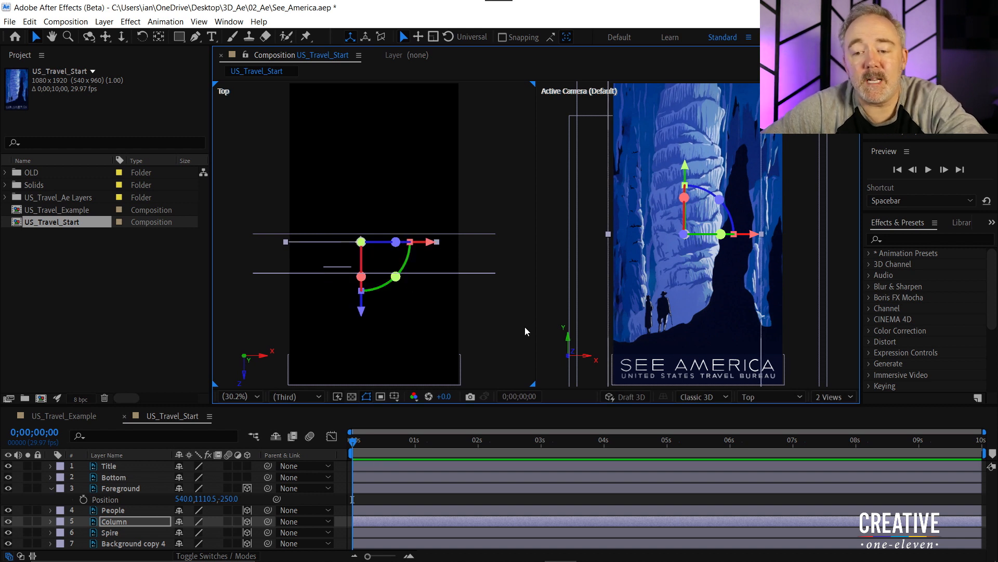
pyautogui.moveTo(760, 361)
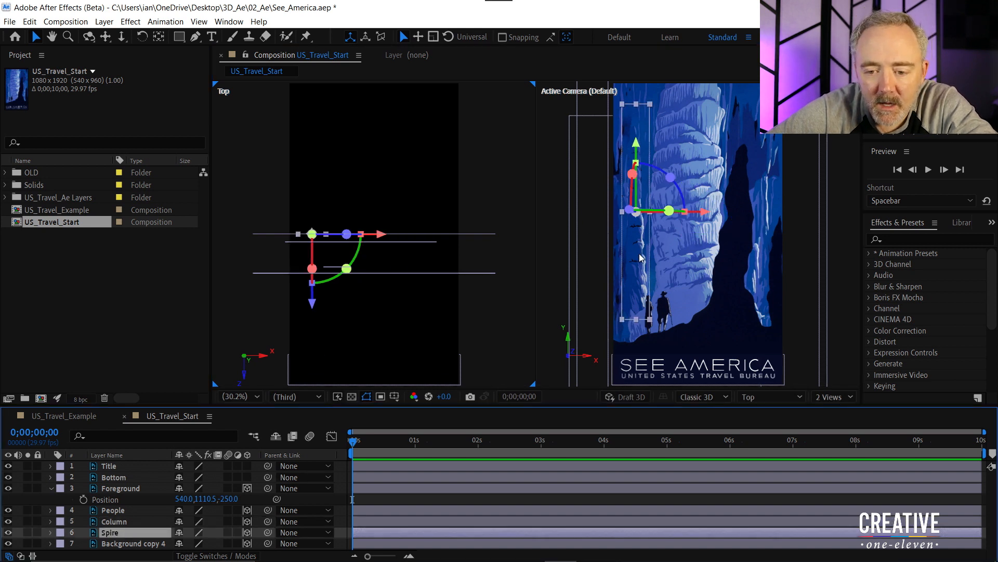
pyautogui.moveTo(633, 330)
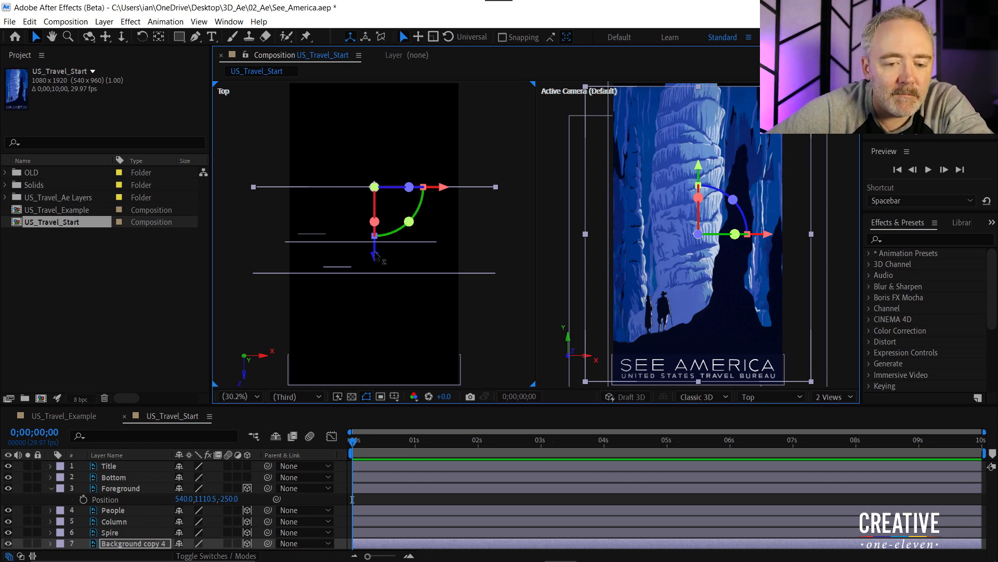
pyautogui.moveTo(375, 221); pyautogui.dragTo(375, 280)
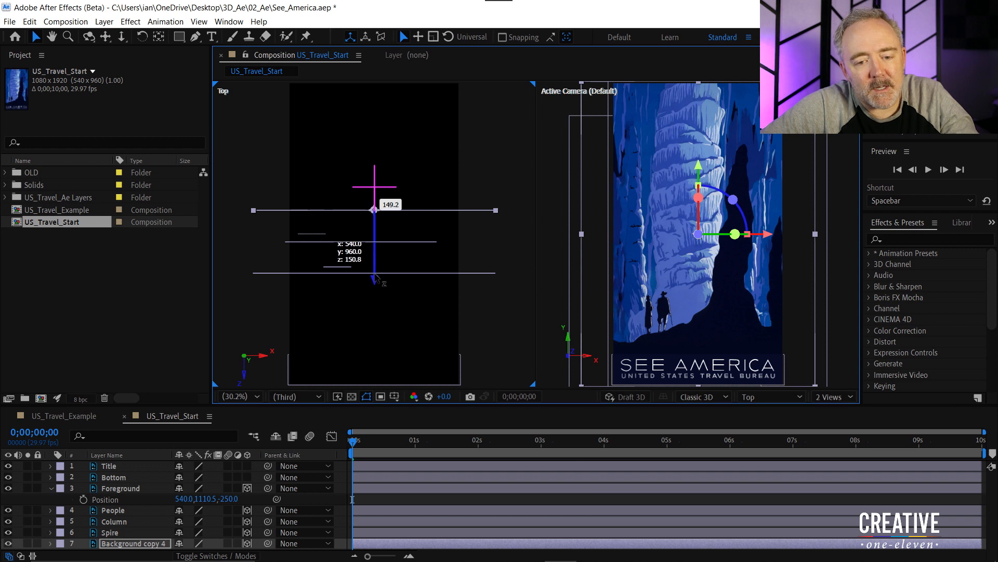
pyautogui.moveTo(374, 277); pyautogui.dragTo(374, 283)
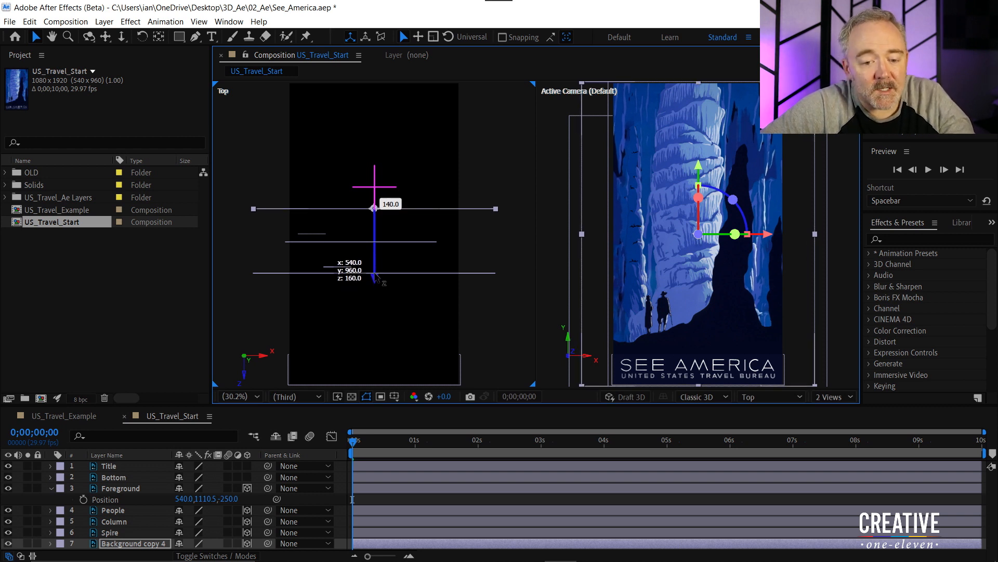
pyautogui.moveTo(375, 217); pyautogui.dragTo(374, 223)
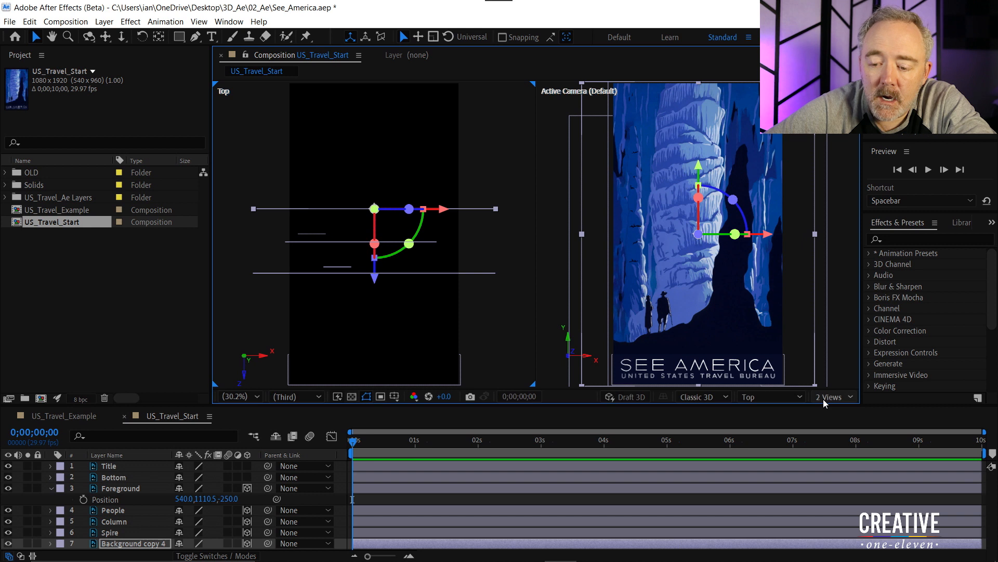
# - Return to a single Active Camera view and scale up Background copy 4
pyautogui.click(831, 396)
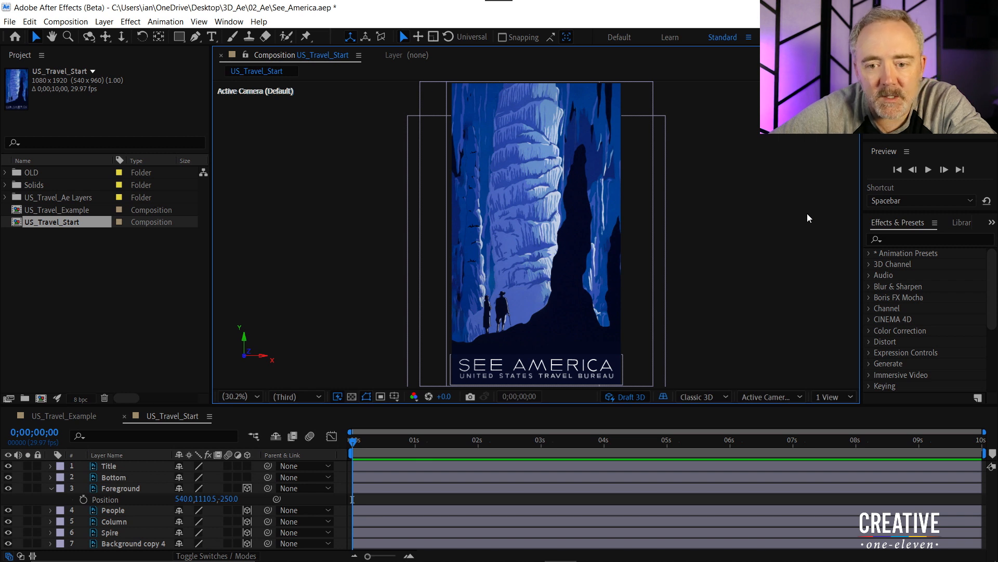
pyautogui.moveTo(866, 303)
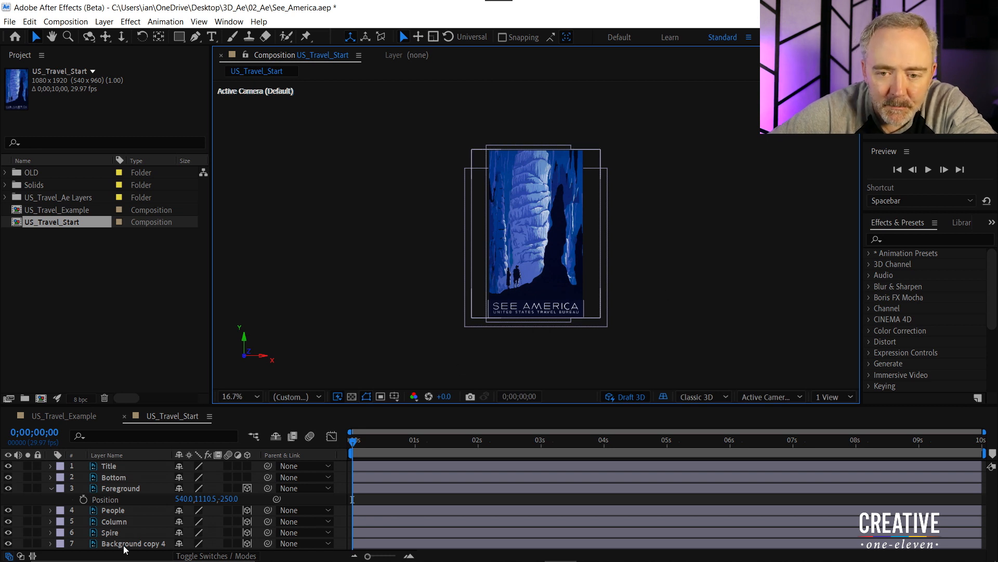
pyautogui.click(134, 543)
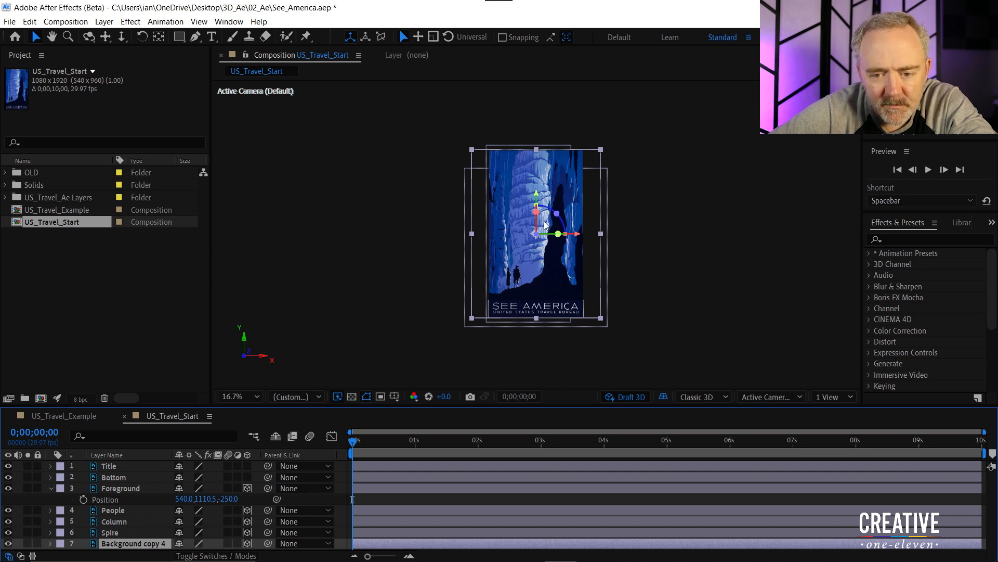
pyautogui.moveTo(557, 234); pyautogui.dragTo(537, 217)
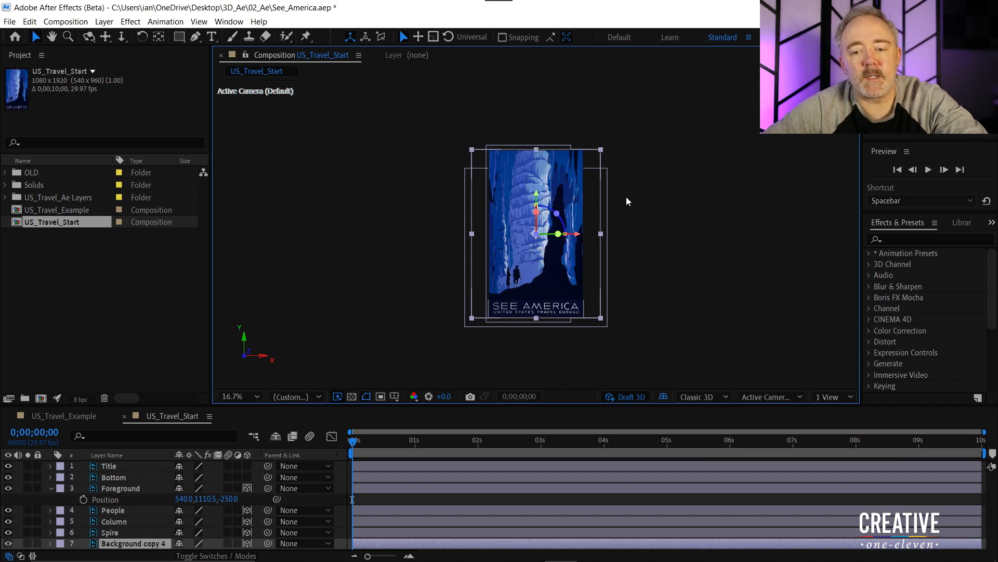
pyautogui.moveTo(639, 295)
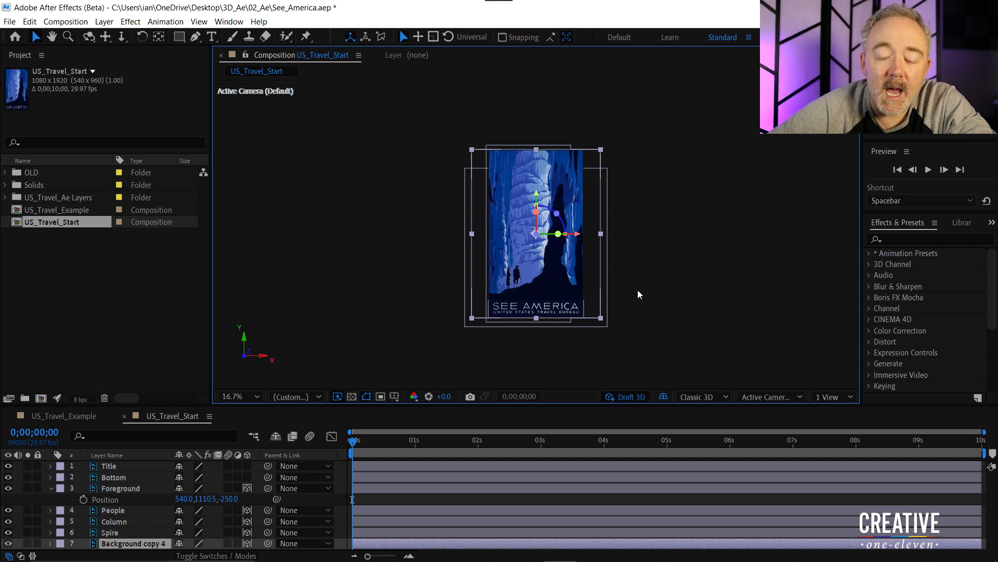
pyautogui.moveTo(639, 278)
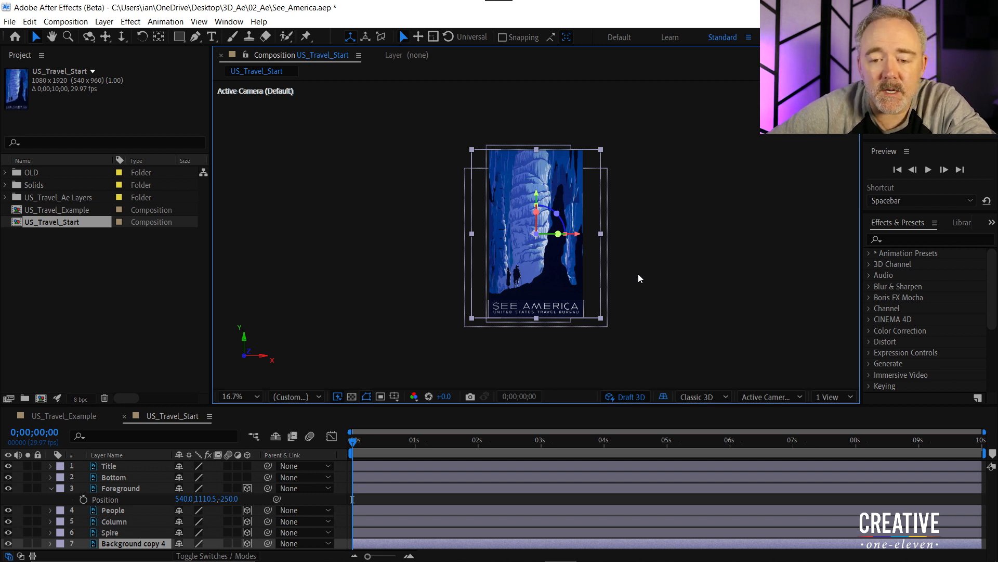
pyautogui.moveTo(638, 245)
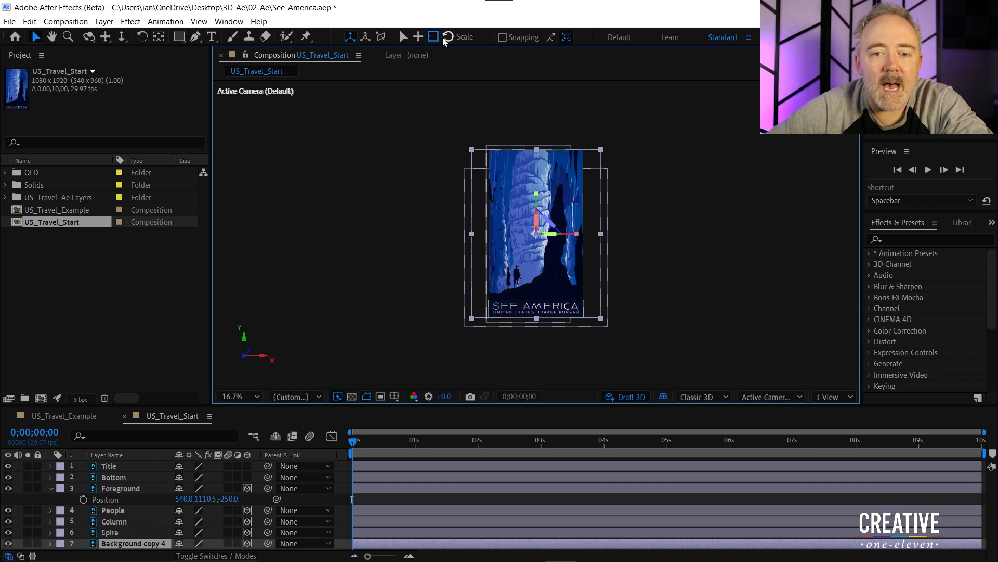
pyautogui.moveTo(545, 171)
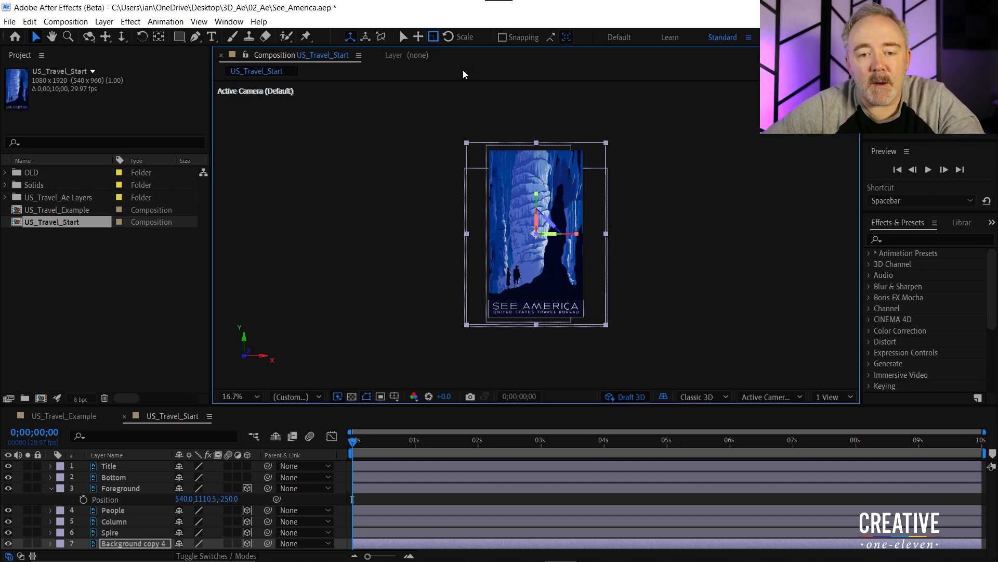
pyautogui.click(418, 36)
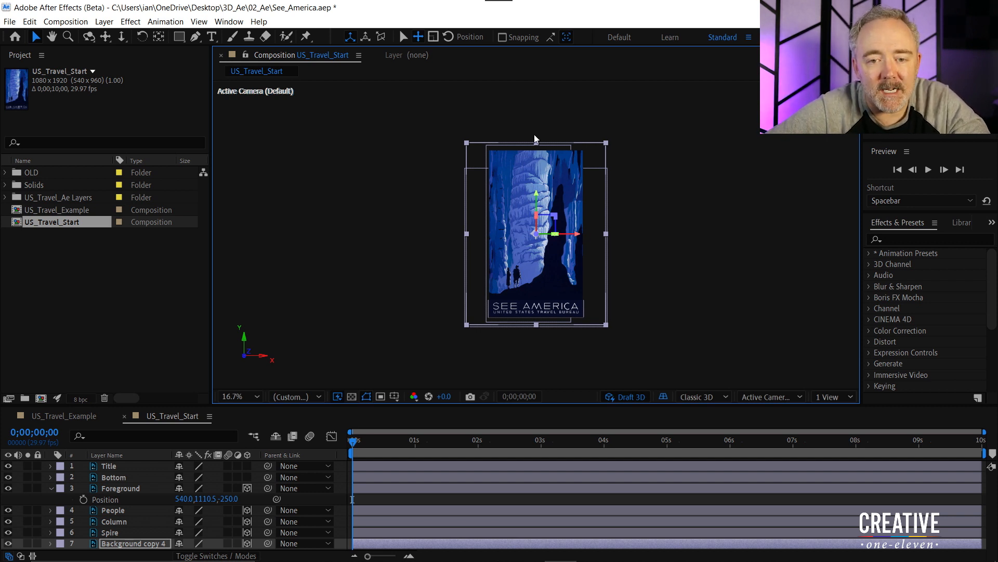
pyautogui.moveTo(449, 36)
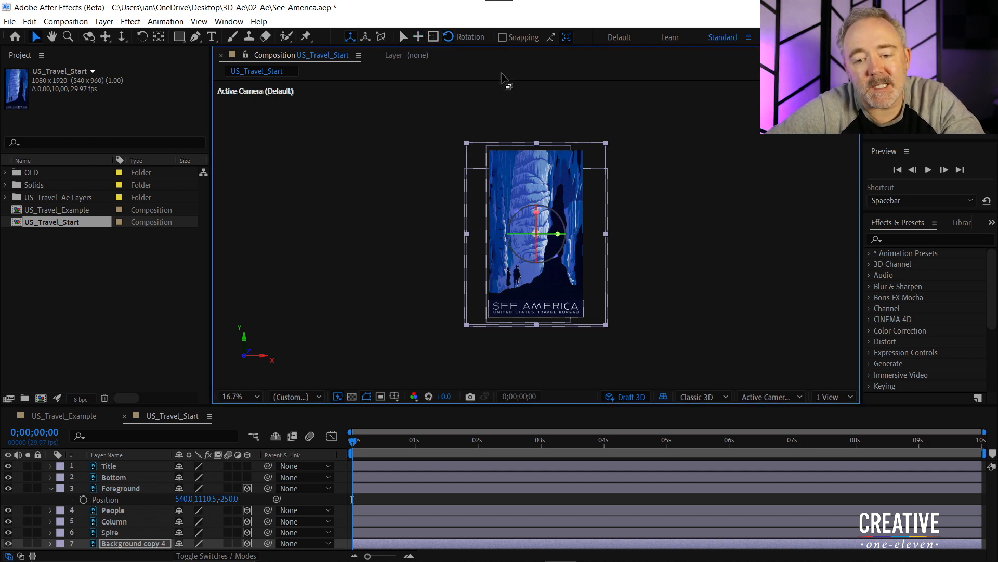
pyautogui.moveTo(551, 260)
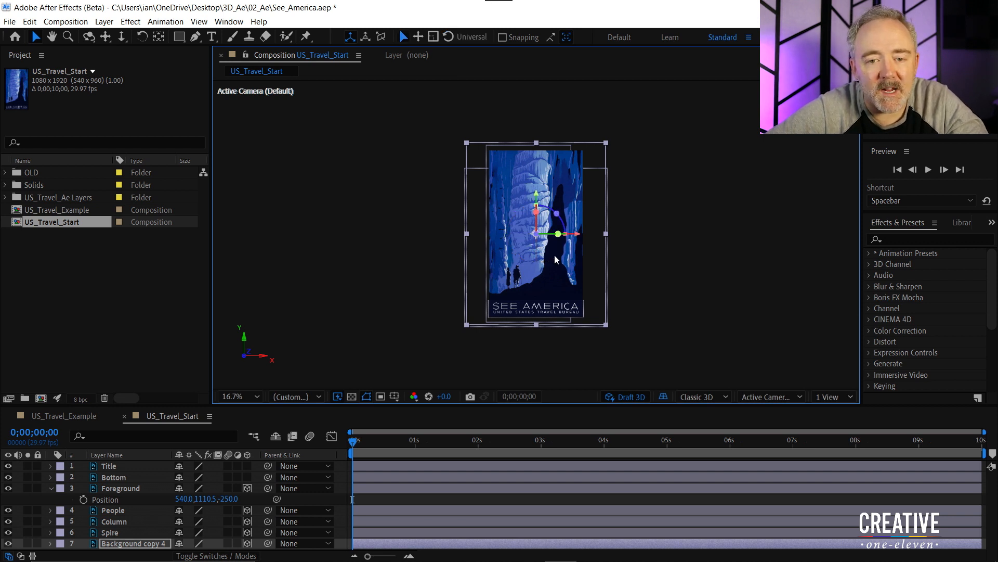
pyautogui.moveTo(502, 210)
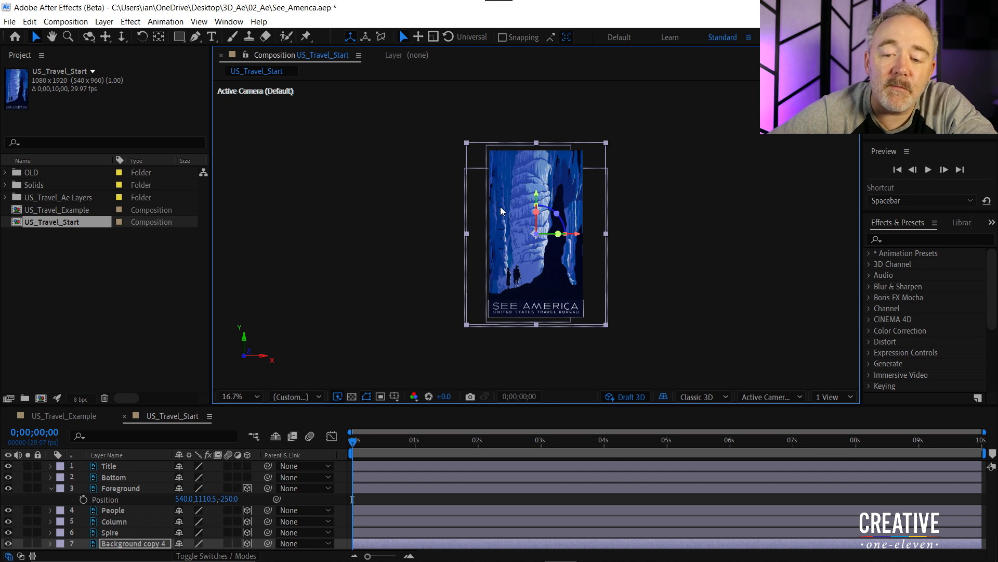
pyautogui.moveTo(597, 269)
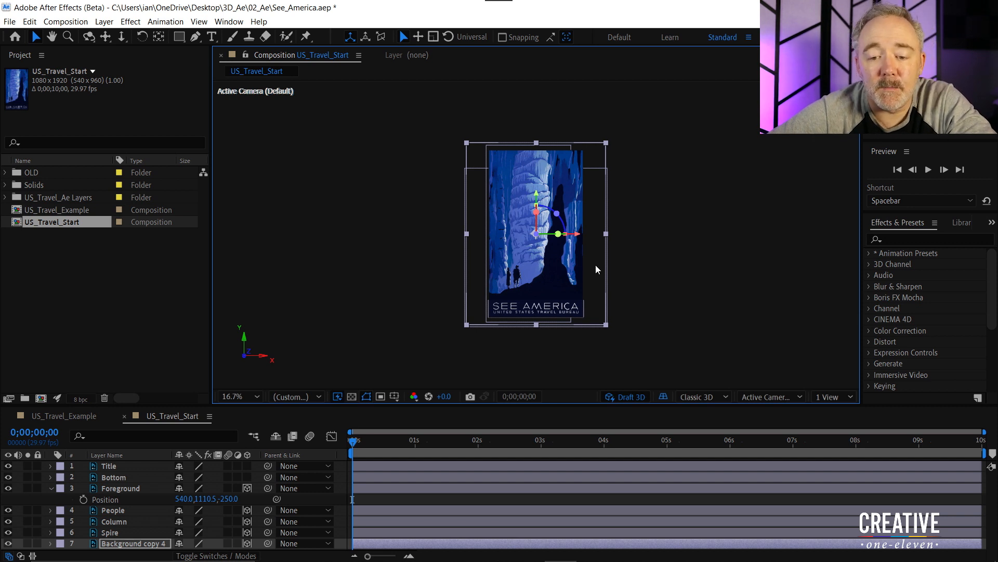
pyautogui.moveTo(648, 272)
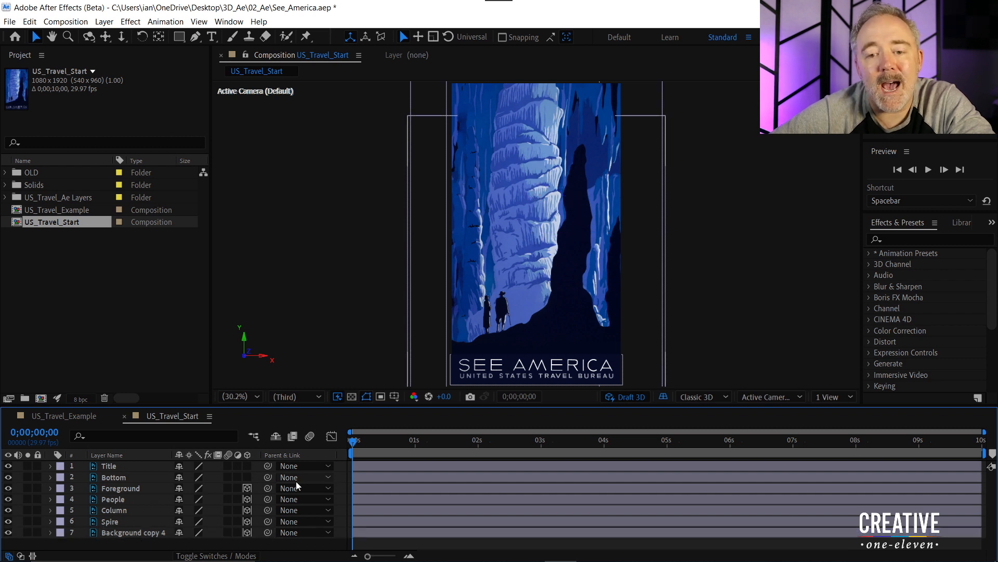
# - Add Point Light 1 at 90% intensity, casting shadows at 55% darkness, 35 px diffusion
pyautogui.click(104, 21)
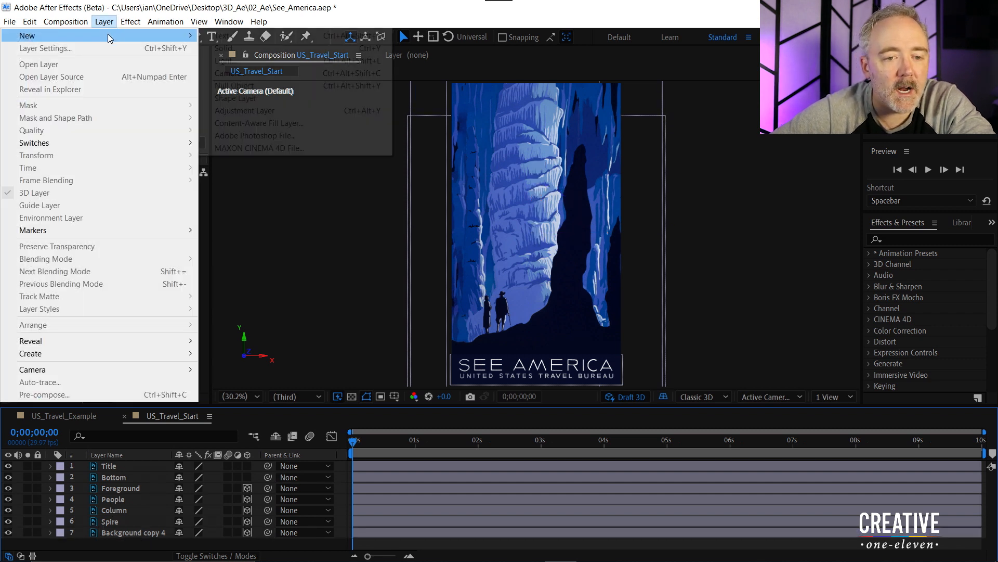
pyautogui.click(224, 59)
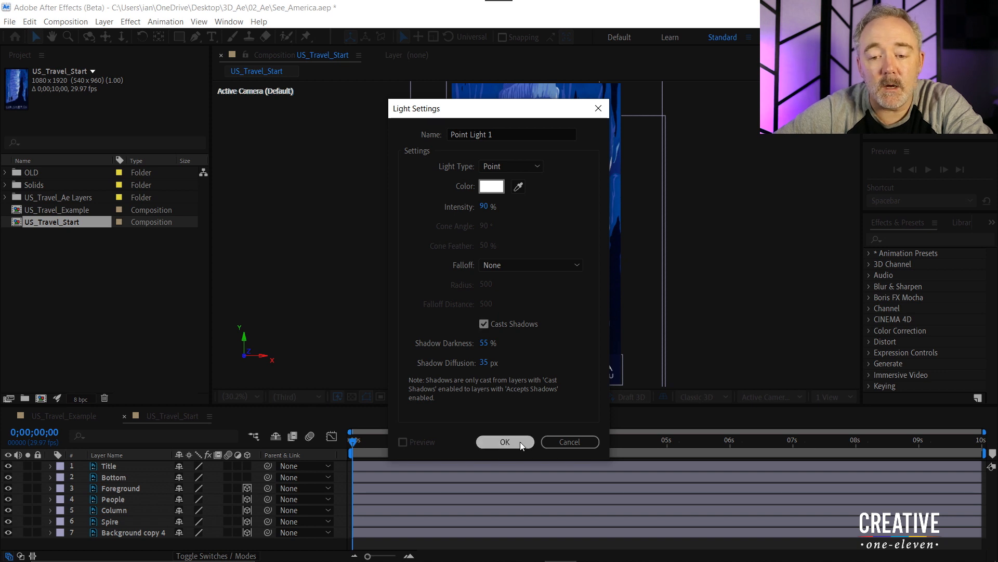
pyautogui.click(505, 441)
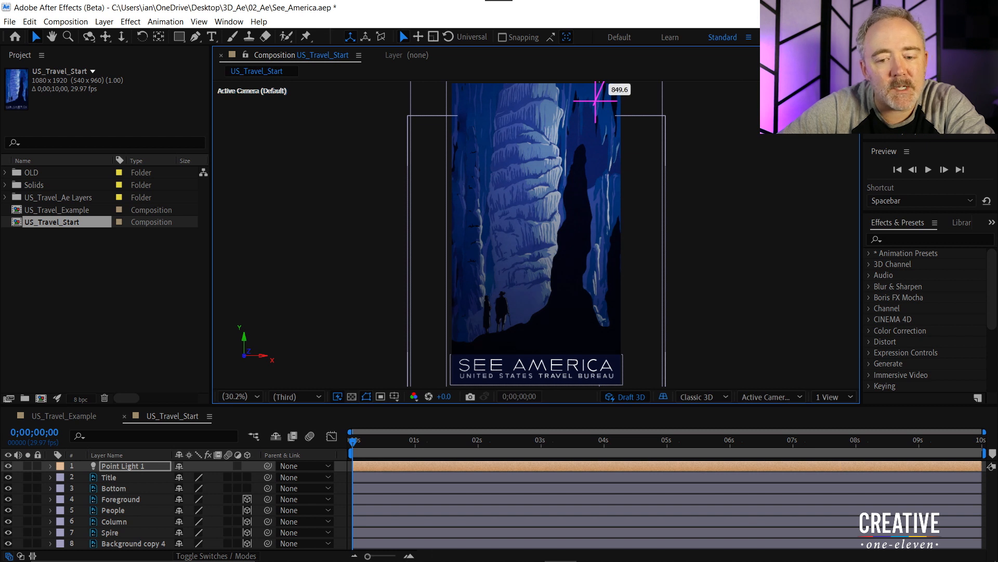
# - Drag Point Light 1 up toward the top of the poster
pyautogui.moveTo(595, 105); pyautogui.dragTo(595, 108)
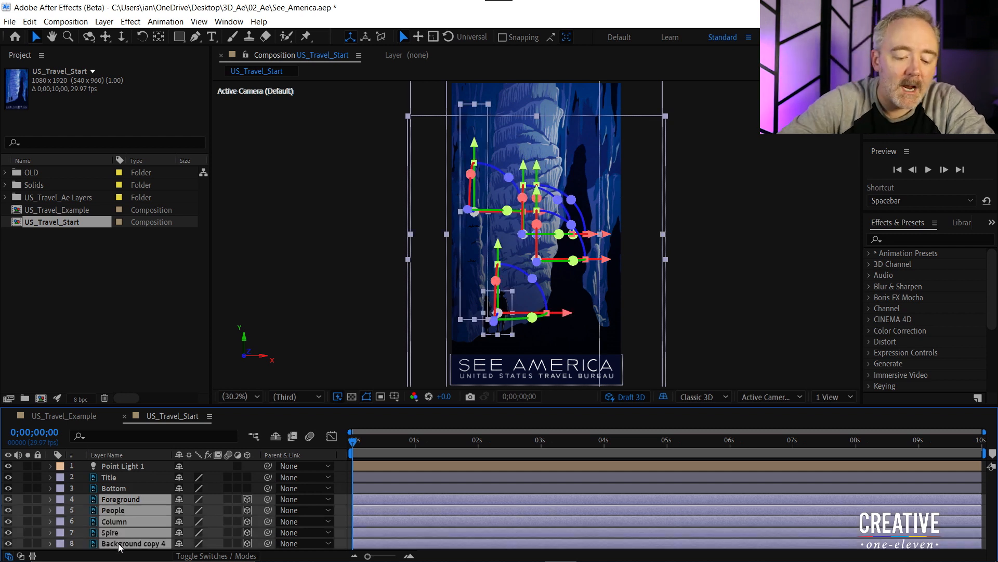
# - Select the cave scenery layers and turn off Draft 3D to show shadows
pyautogui.click(50, 499)
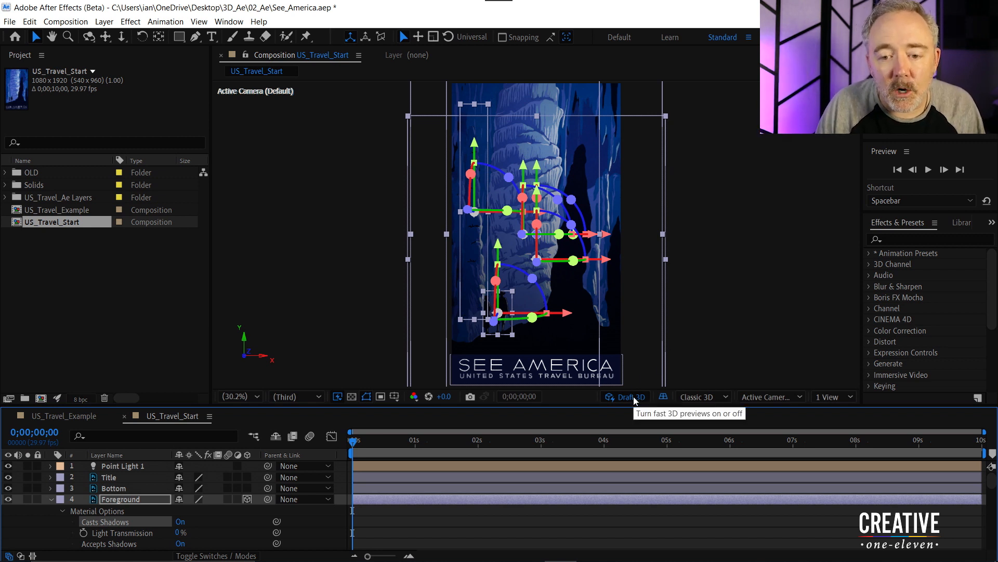
pyautogui.click(628, 397)
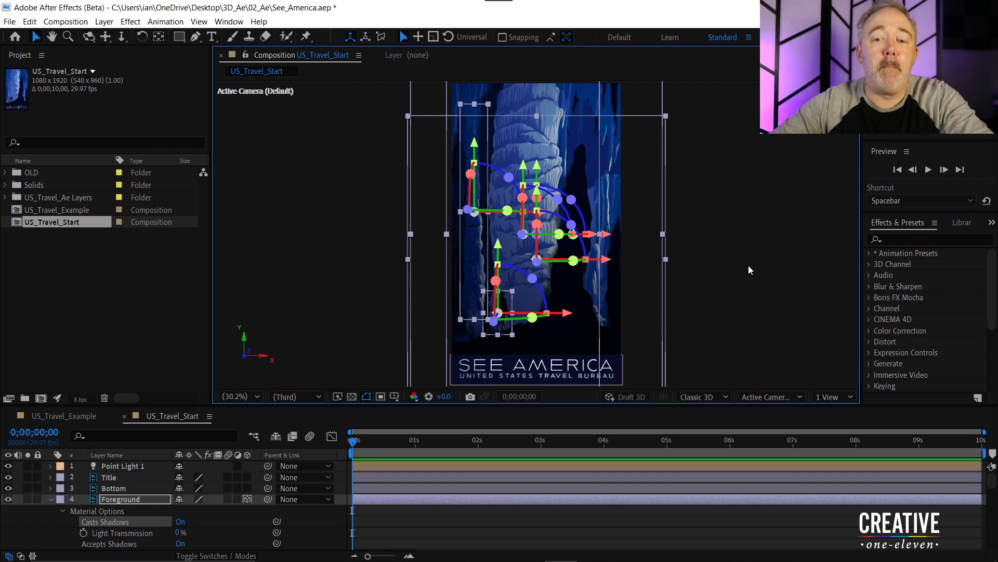
pyautogui.moveTo(245, 375)
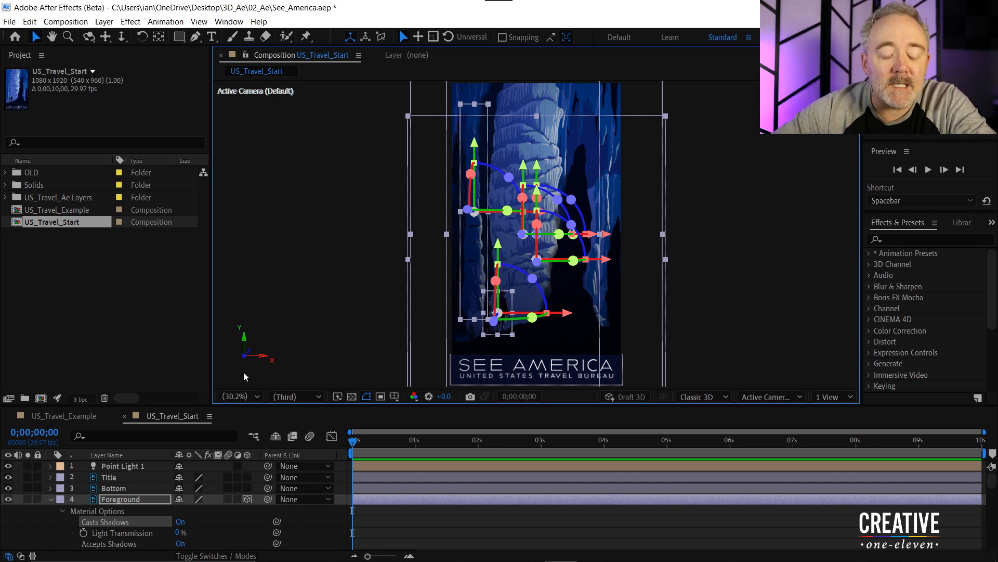
pyautogui.moveTo(45, 526)
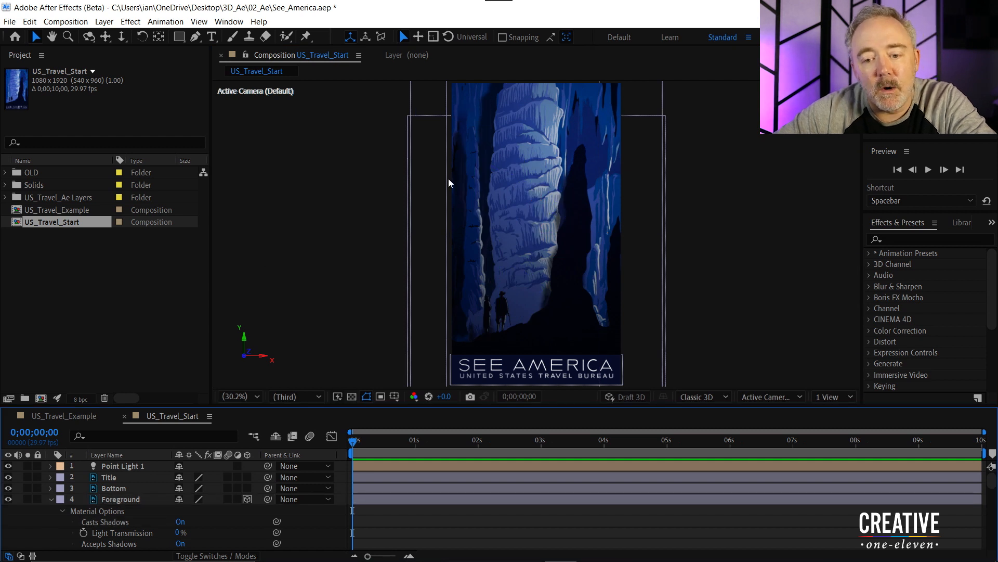
pyautogui.moveTo(437, 472)
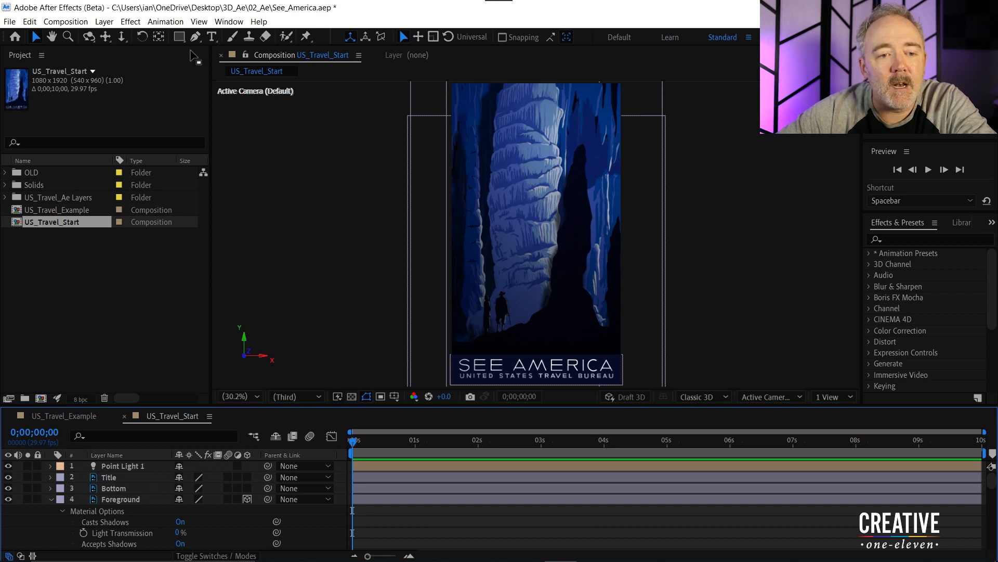
# - Add Point Light 2 at 50% intensity with shadow casting turned off
pyautogui.click(104, 20)
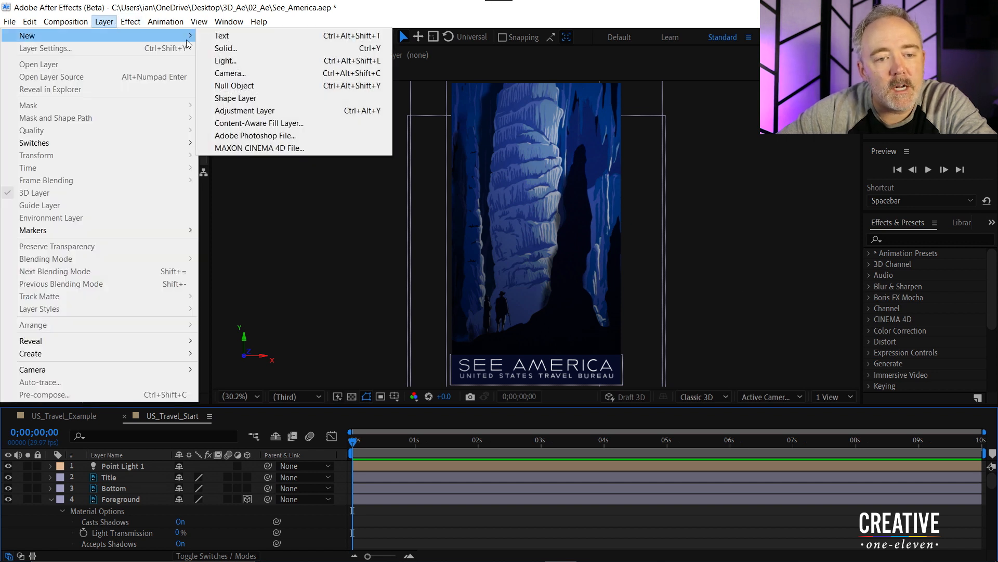
pyautogui.click(225, 61)
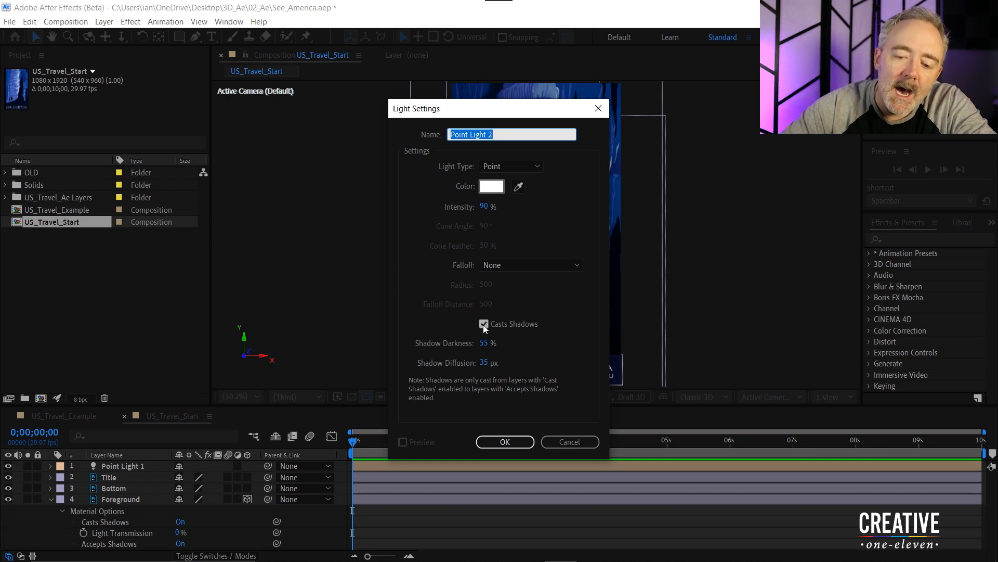
pyautogui.click(483, 324)
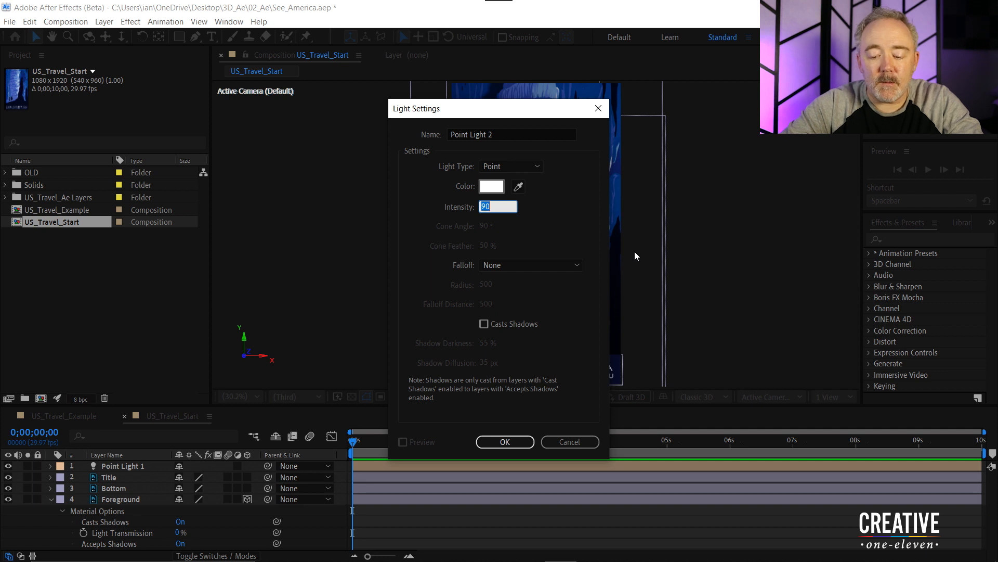
pyautogui.write('50')
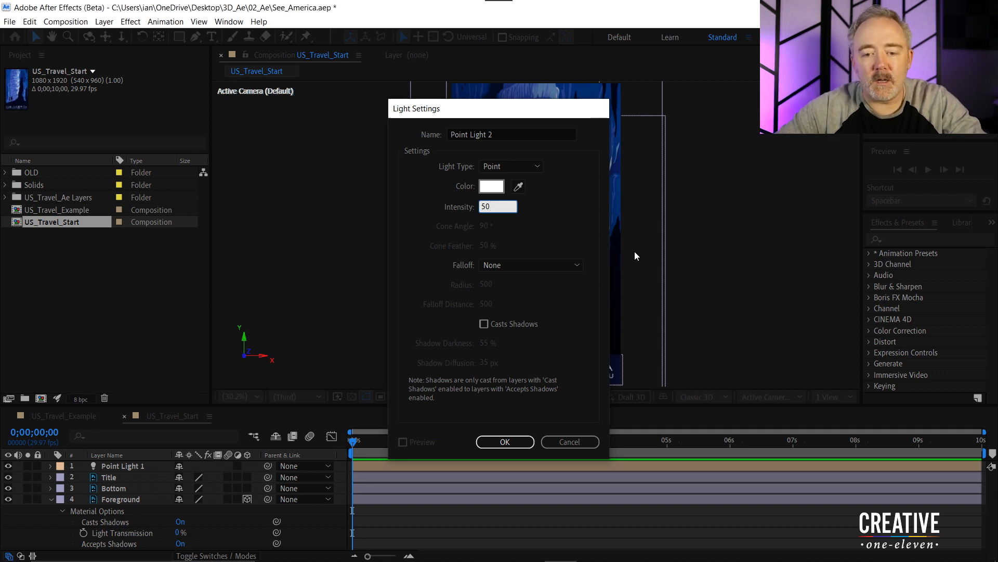
pyautogui.click(505, 442)
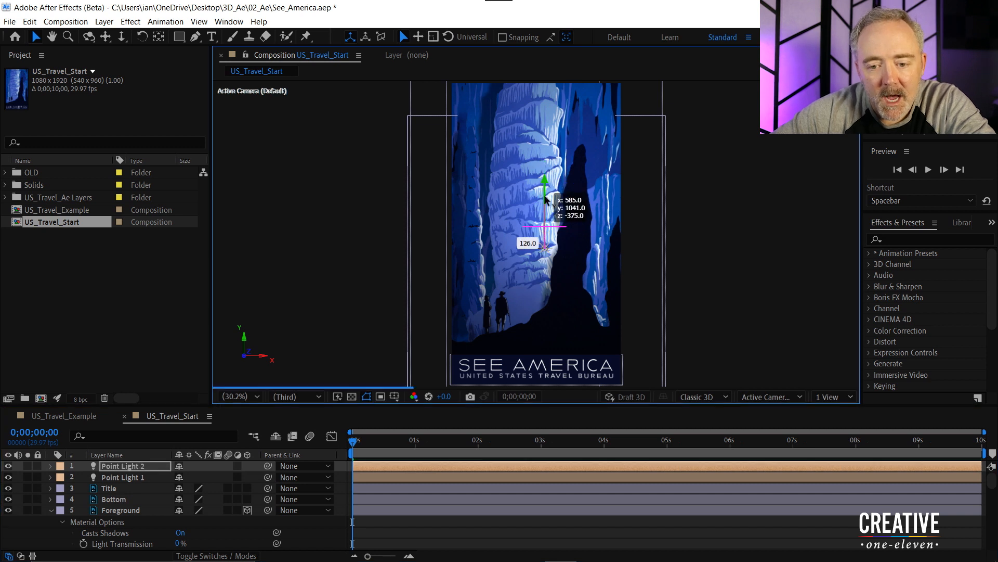
# - Drag Point Light 2 down near the SEE AMERICA title
pyautogui.moveTo(544, 182); pyautogui.dragTo(545, 274)
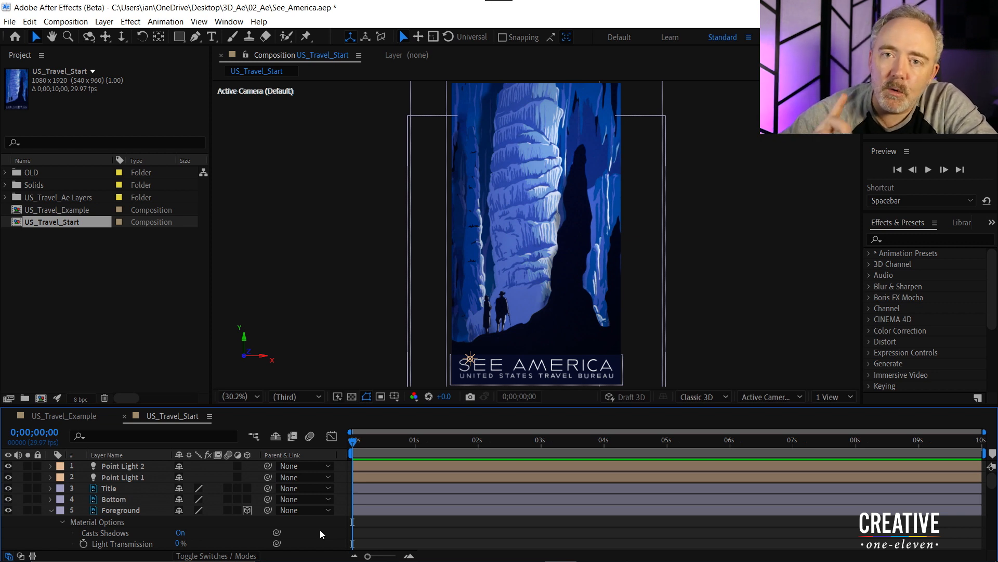
pyautogui.moveTo(382, 336)
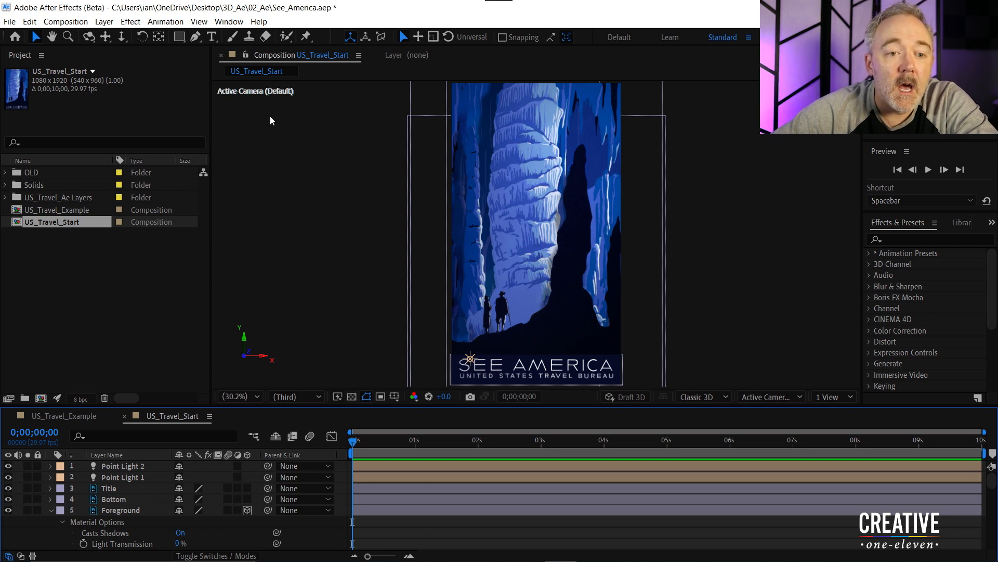
pyautogui.moveTo(197, 97)
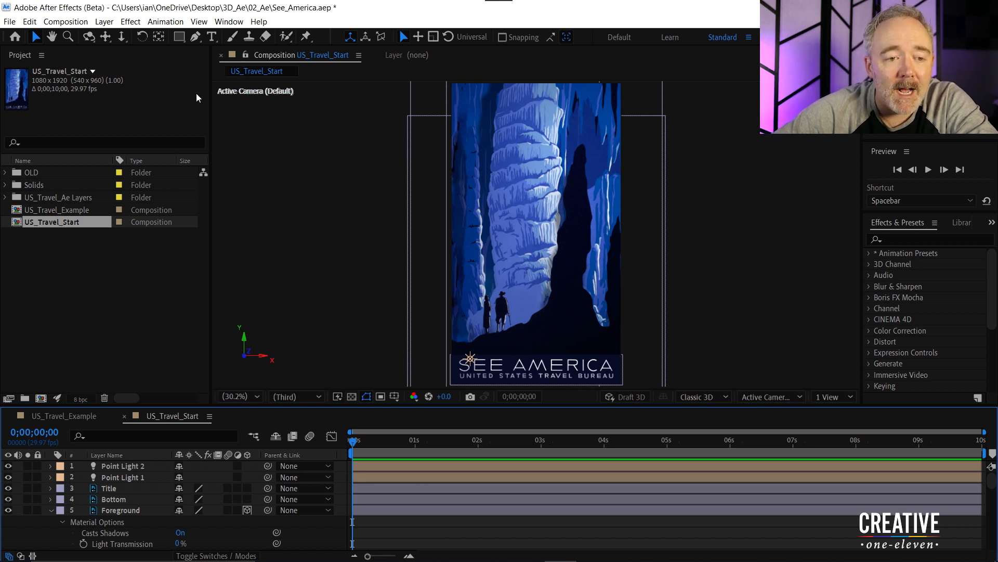
pyautogui.moveTo(88, 36)
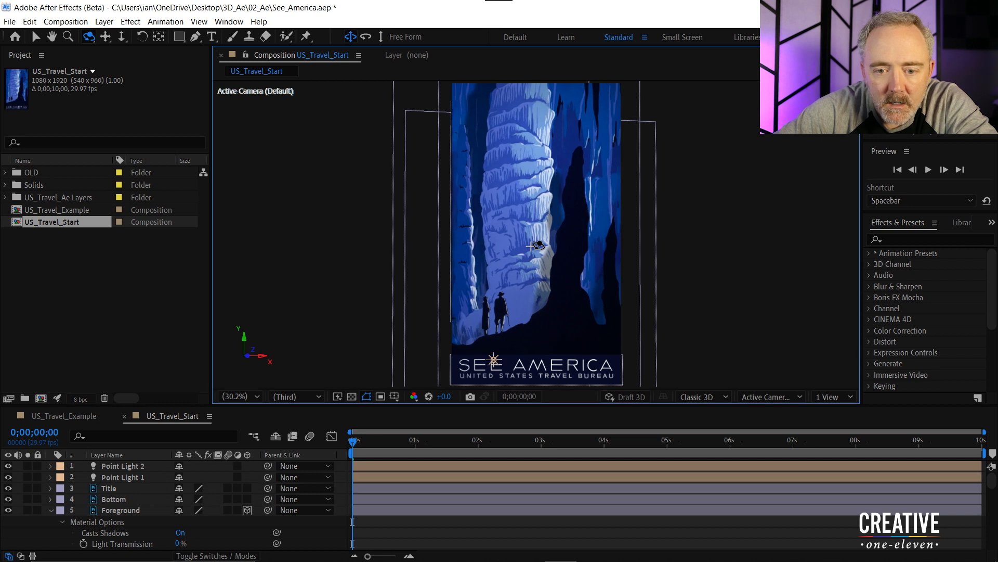
# - Orbit the 3D view to separate the poster layers, then check the Layer menu
pyautogui.press('space')
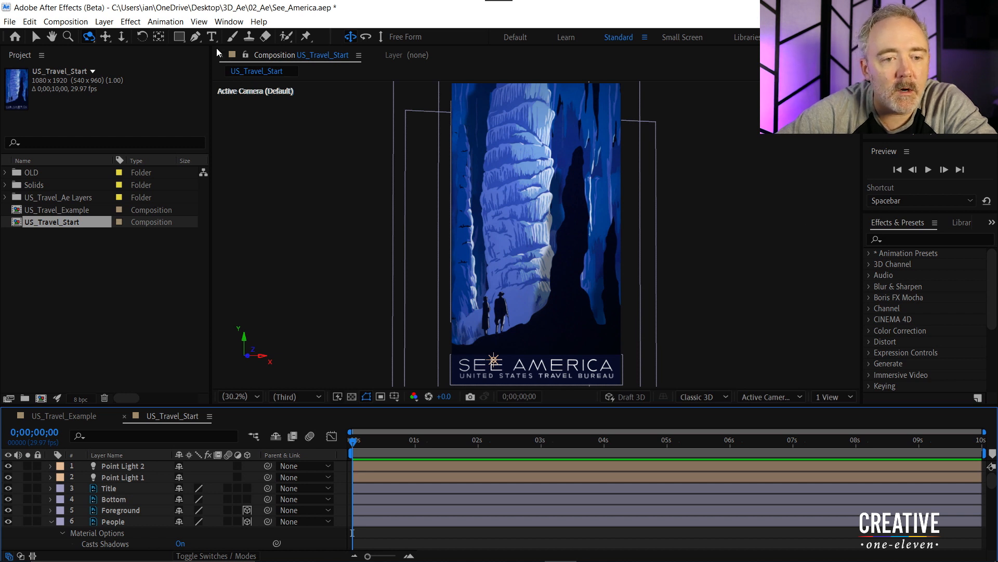
pyautogui.click(104, 21)
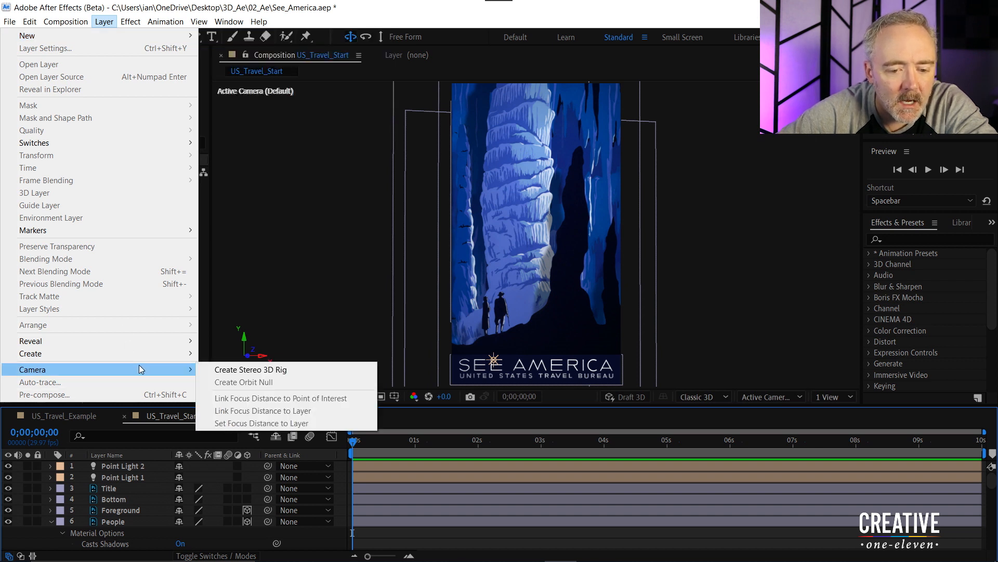
# - Create a camera from the current 3D view via the View menu
pyautogui.click(130, 21)
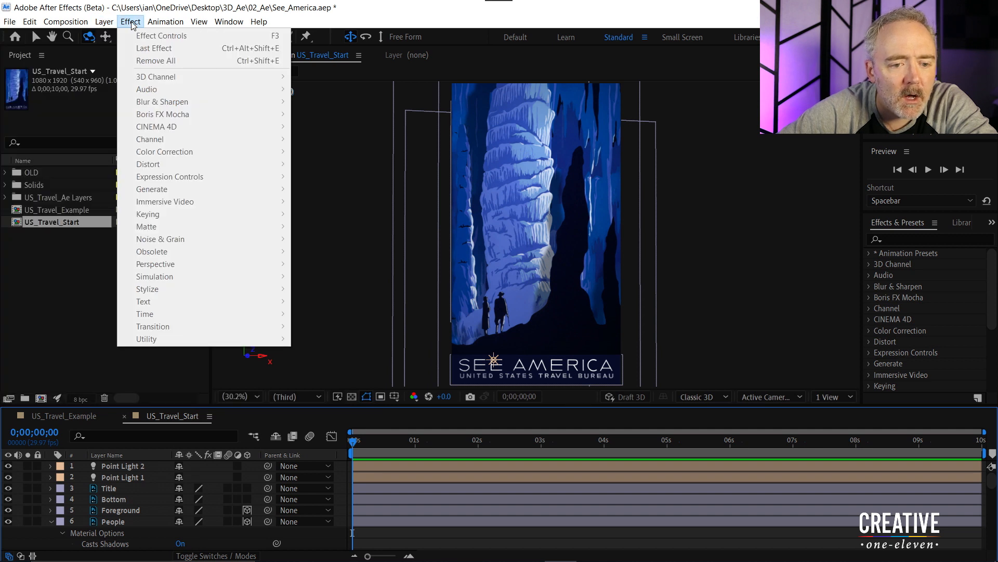
pyautogui.click(165, 21)
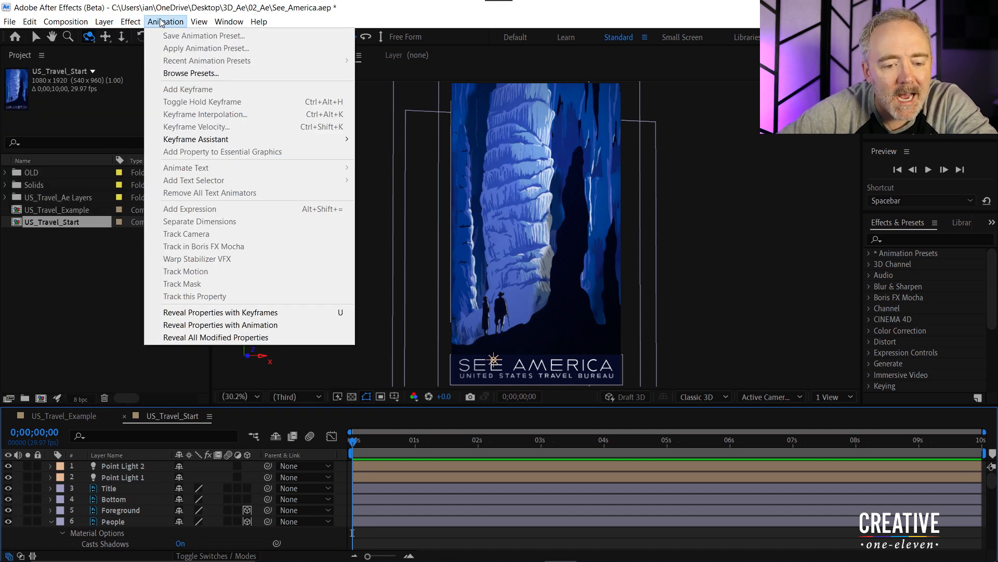
pyautogui.click(104, 21)
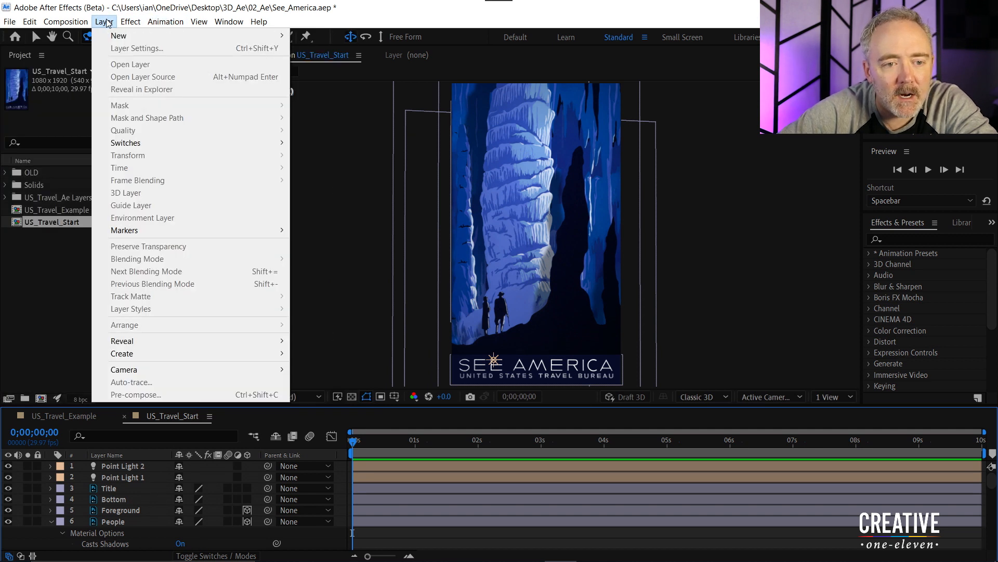
pyautogui.click(199, 20)
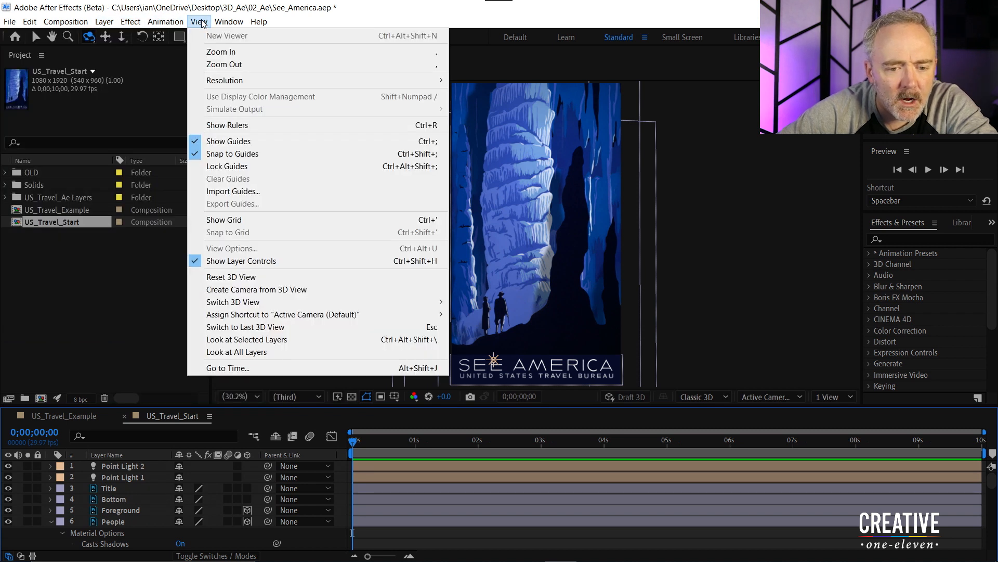
pyautogui.moveTo(256, 289)
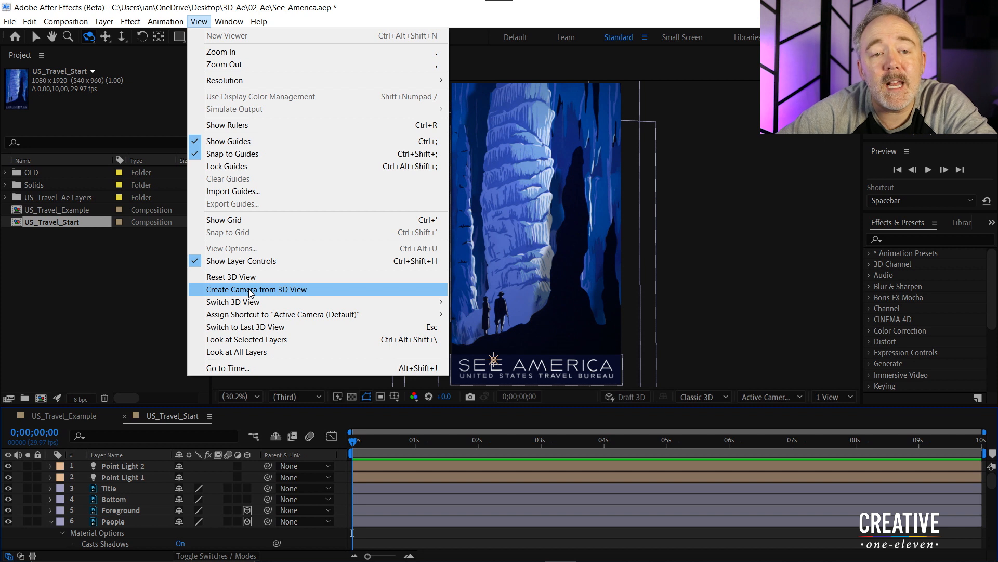
pyautogui.click(258, 289)
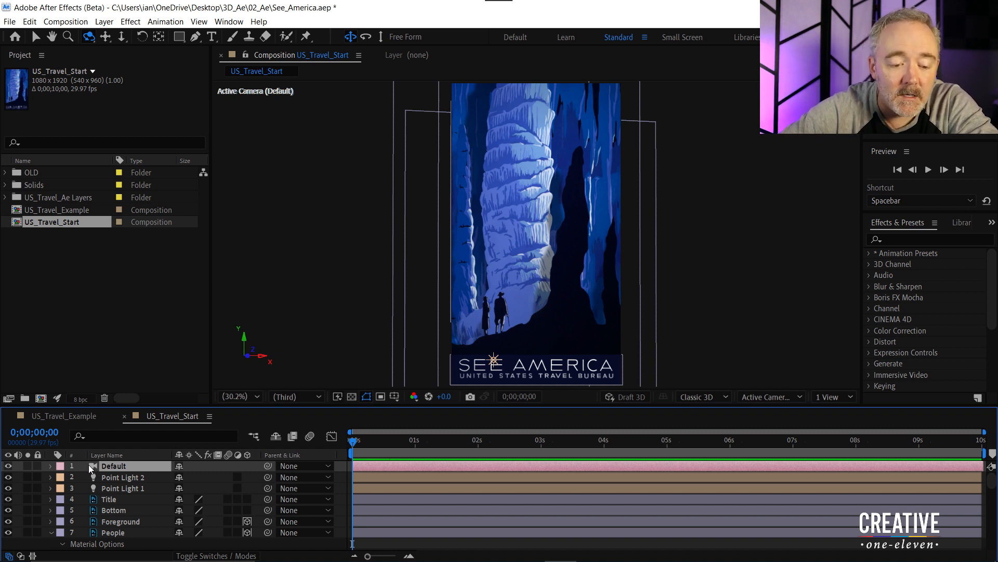
# - Review the Default camera's settings without changes and select its layer
pyautogui.doubleClick(113, 466)
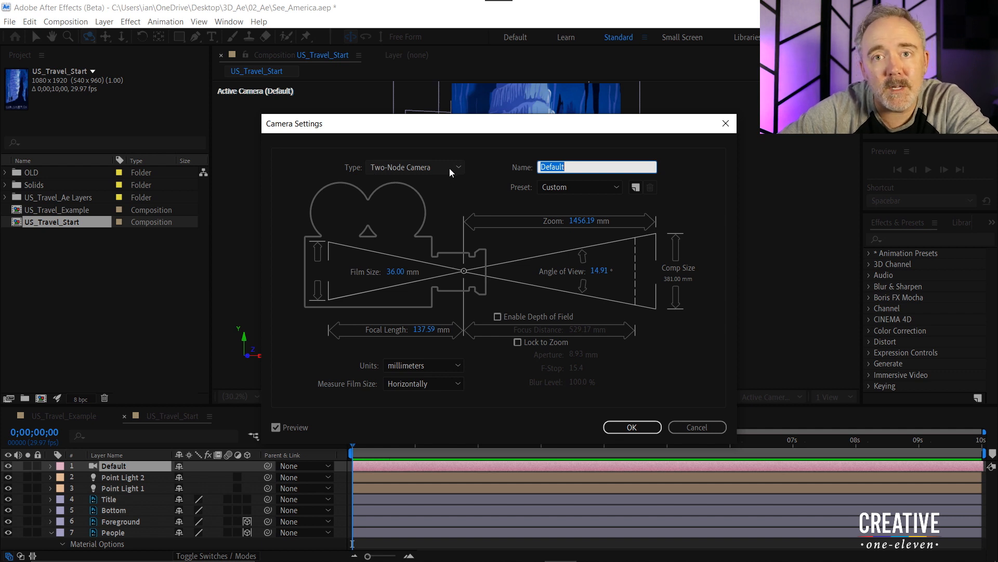
pyautogui.moveTo(459, 209)
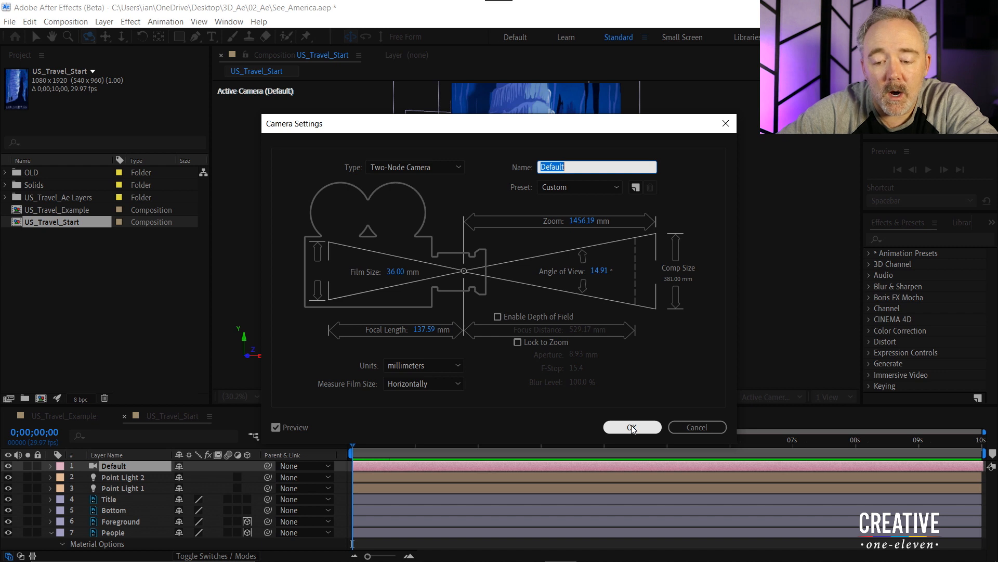
pyautogui.click(631, 426)
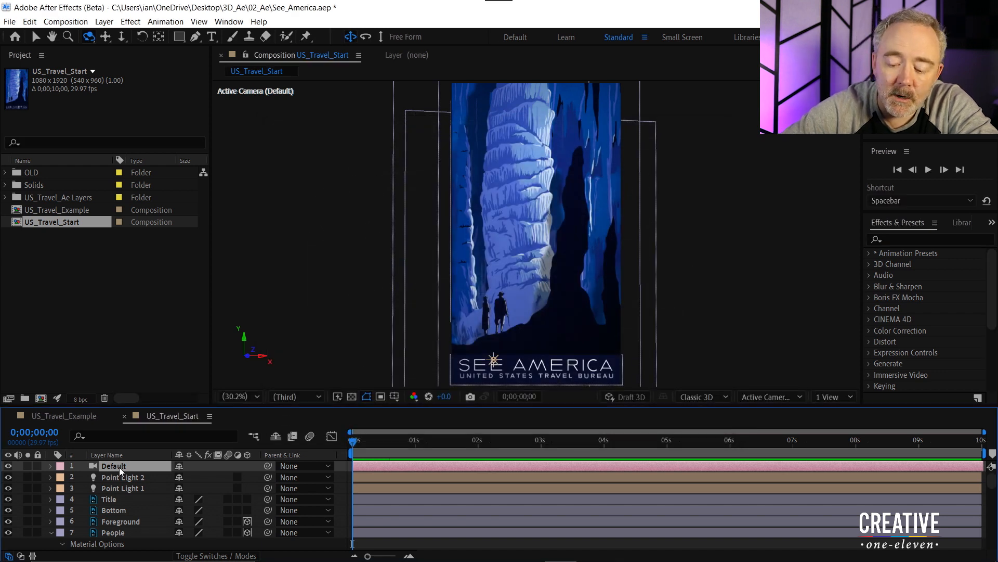
pyautogui.click(50, 465)
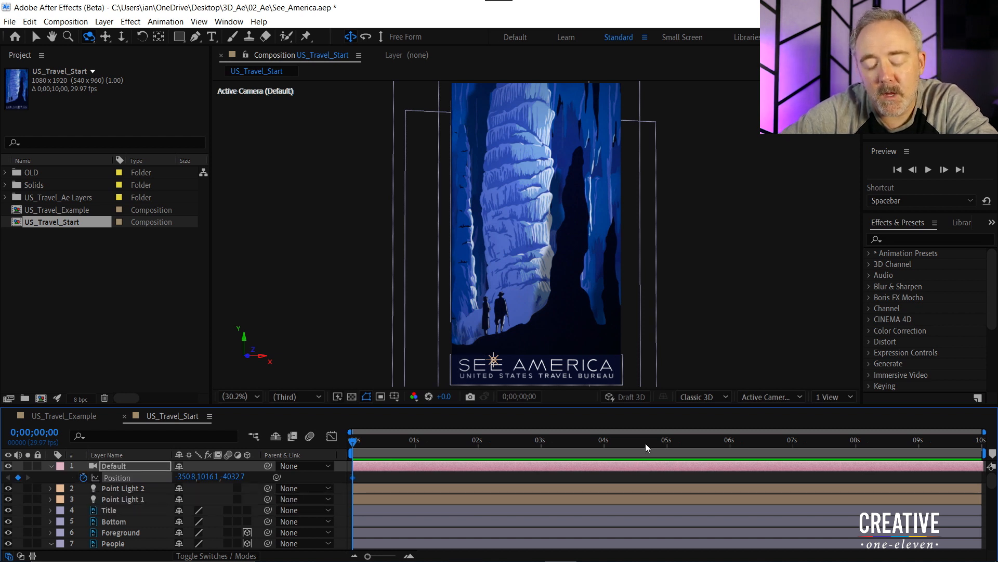
# - Move the current time to the five-second mark
pyautogui.click(665, 440)
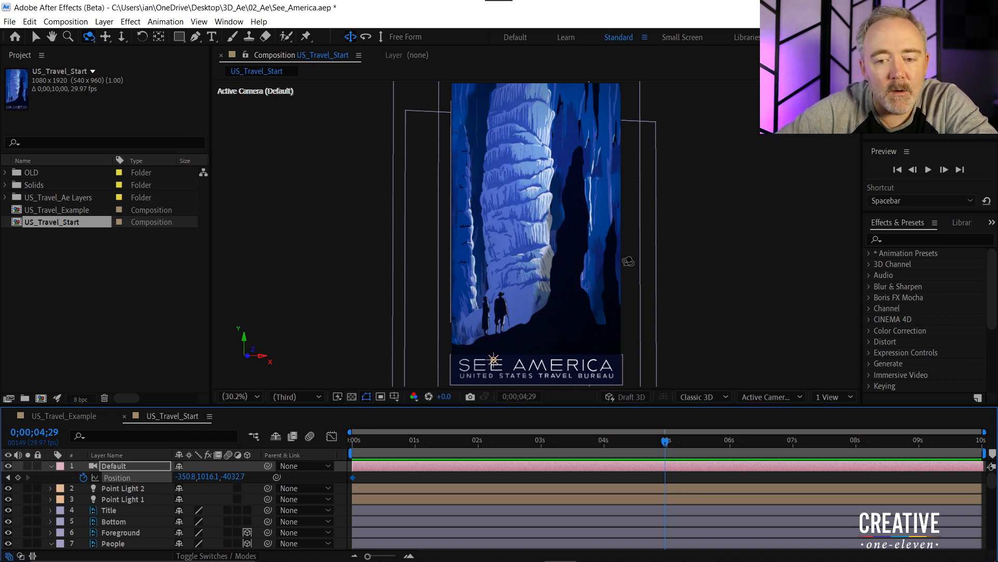
pyautogui.moveTo(541, 264)
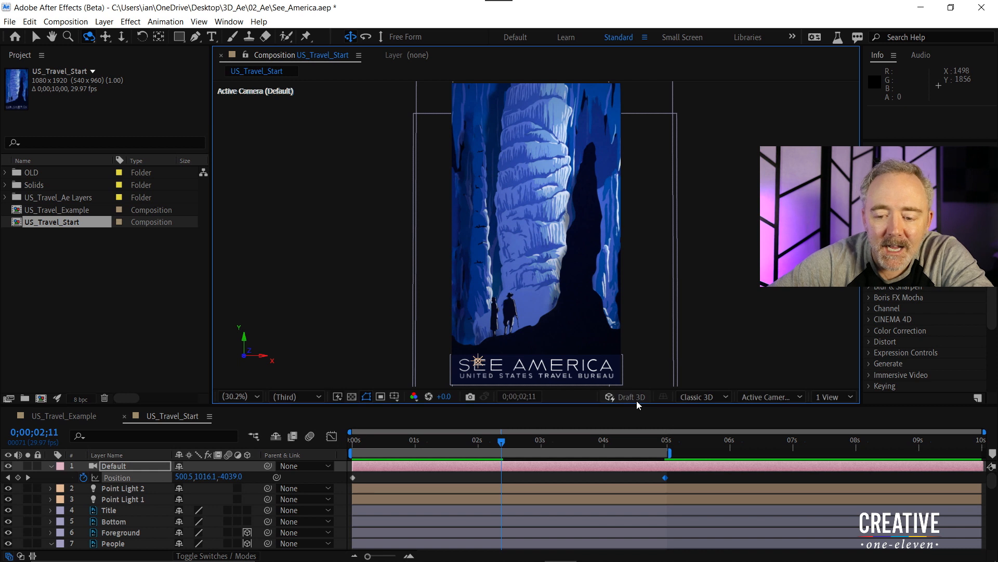
# - Apply Easy Ease to both camera Position keyframes under Draft 3D, then disable Draft 3D
pyautogui.click(625, 396)
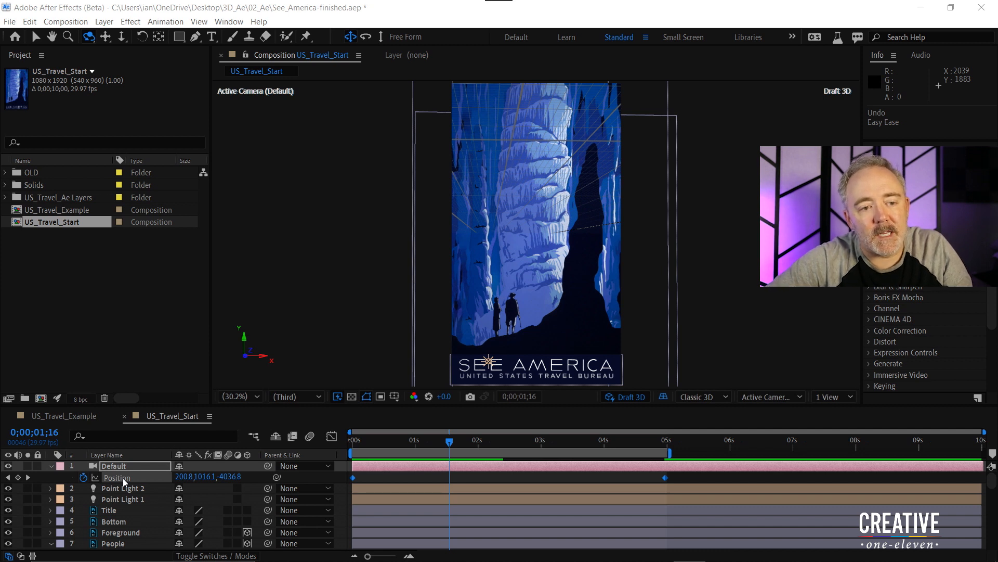
pyautogui.moveTo(338, 471)
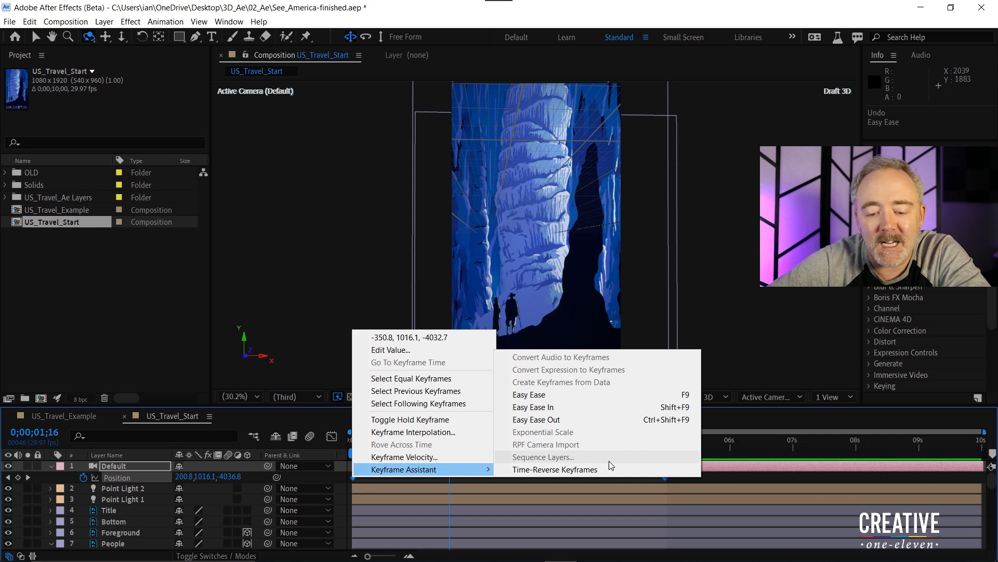
pyautogui.click(529, 394)
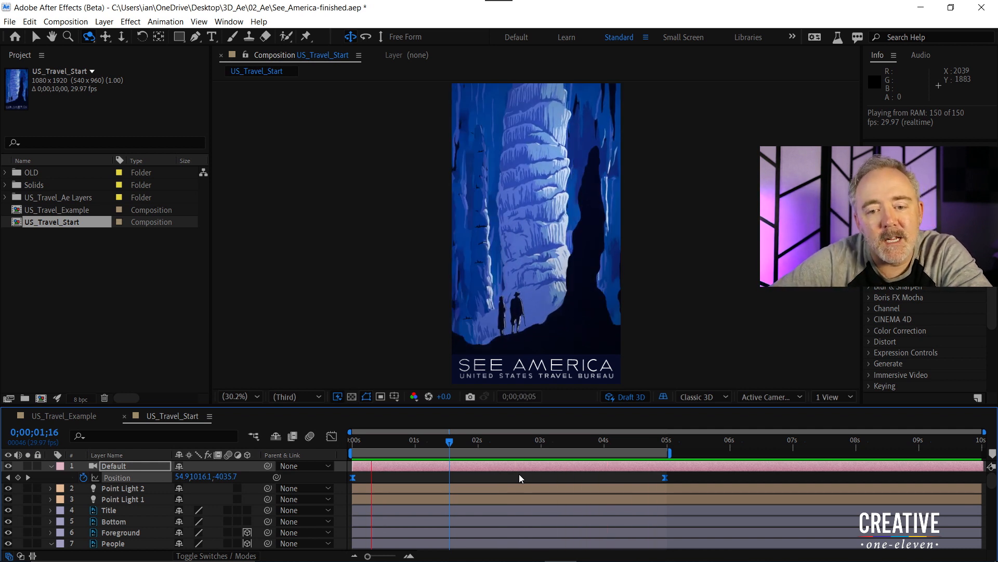
pyautogui.click(496, 439)
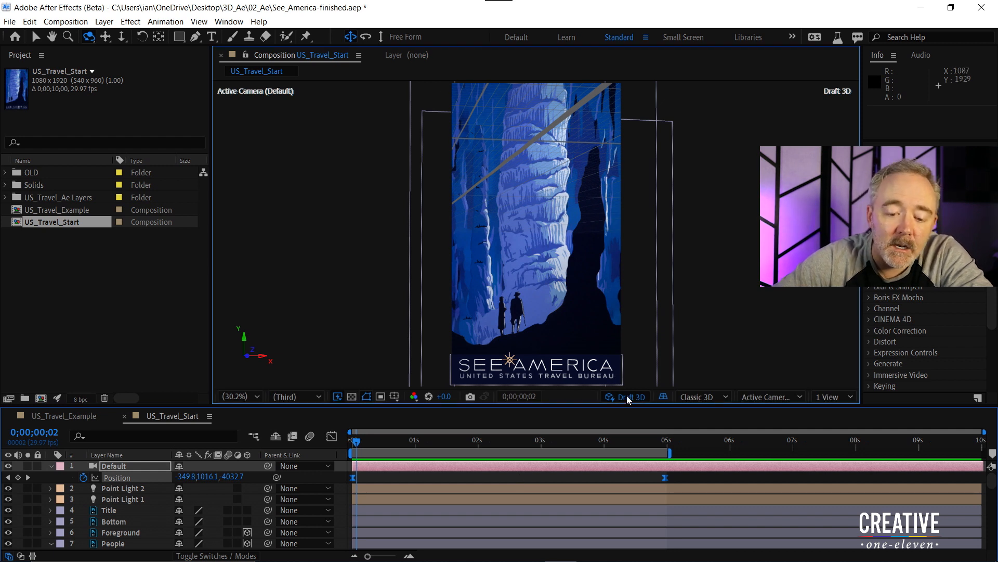
pyautogui.click(630, 397)
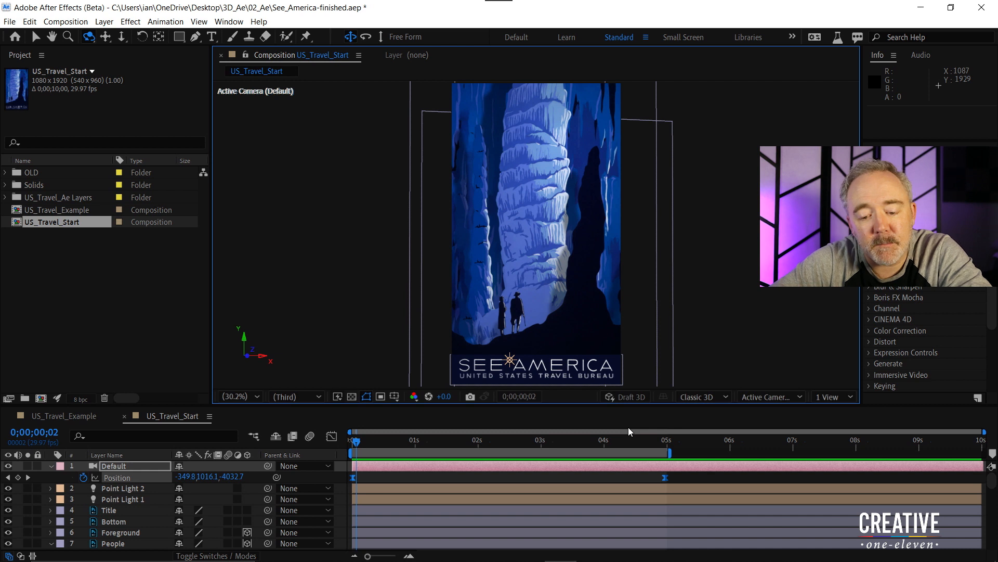